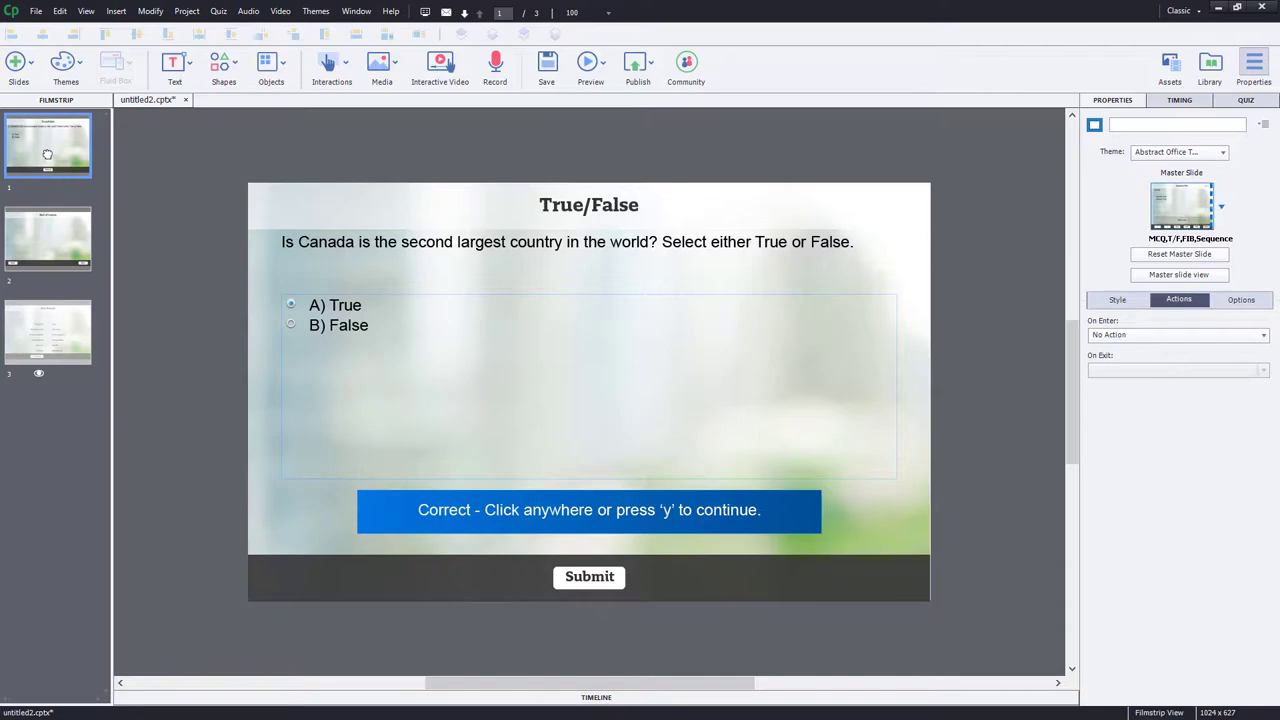
mouse_move(60, 244)
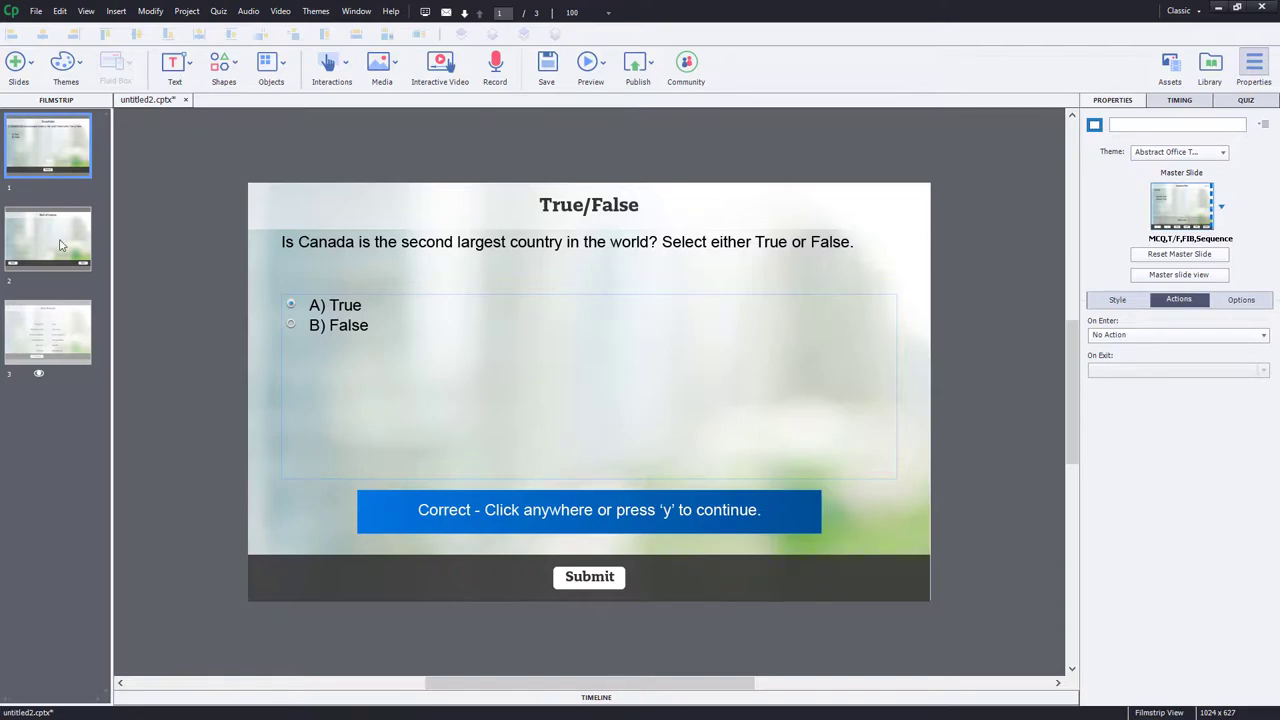
Step: Review the Rest of Course slide and return to the True/False quiz slide
click(48, 238)
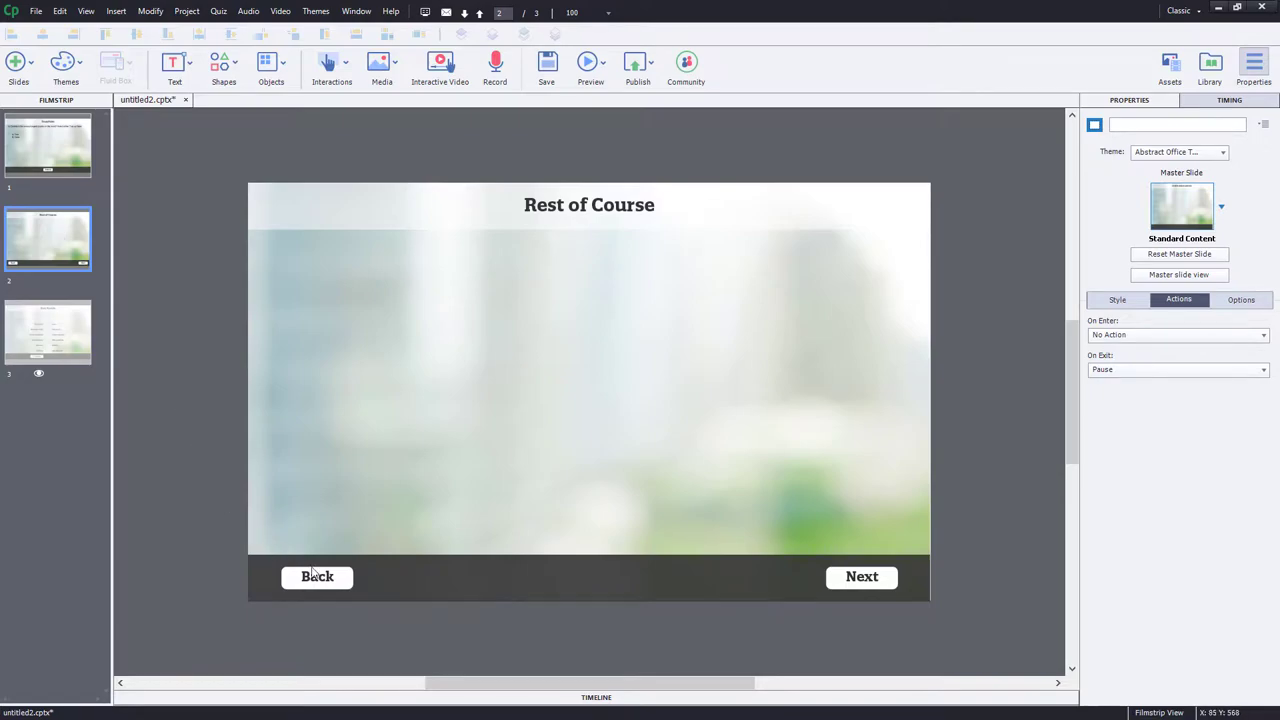
mouse_move(68, 130)
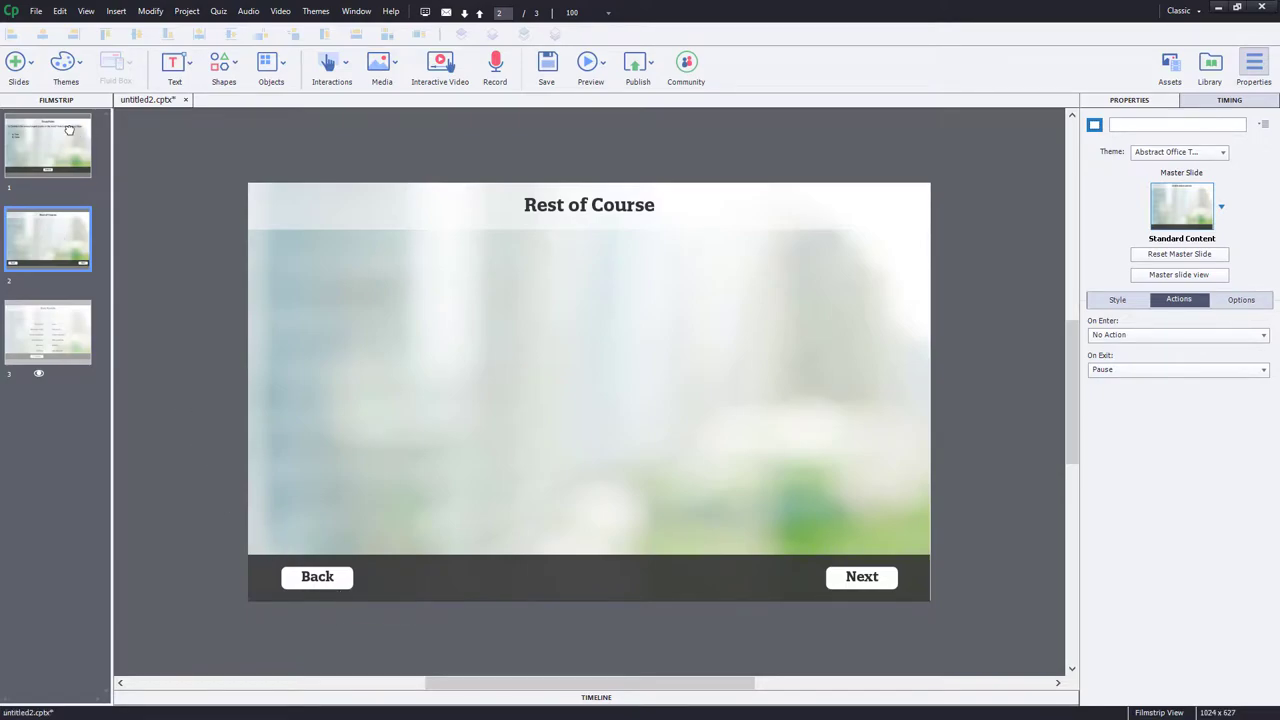
click(48, 144)
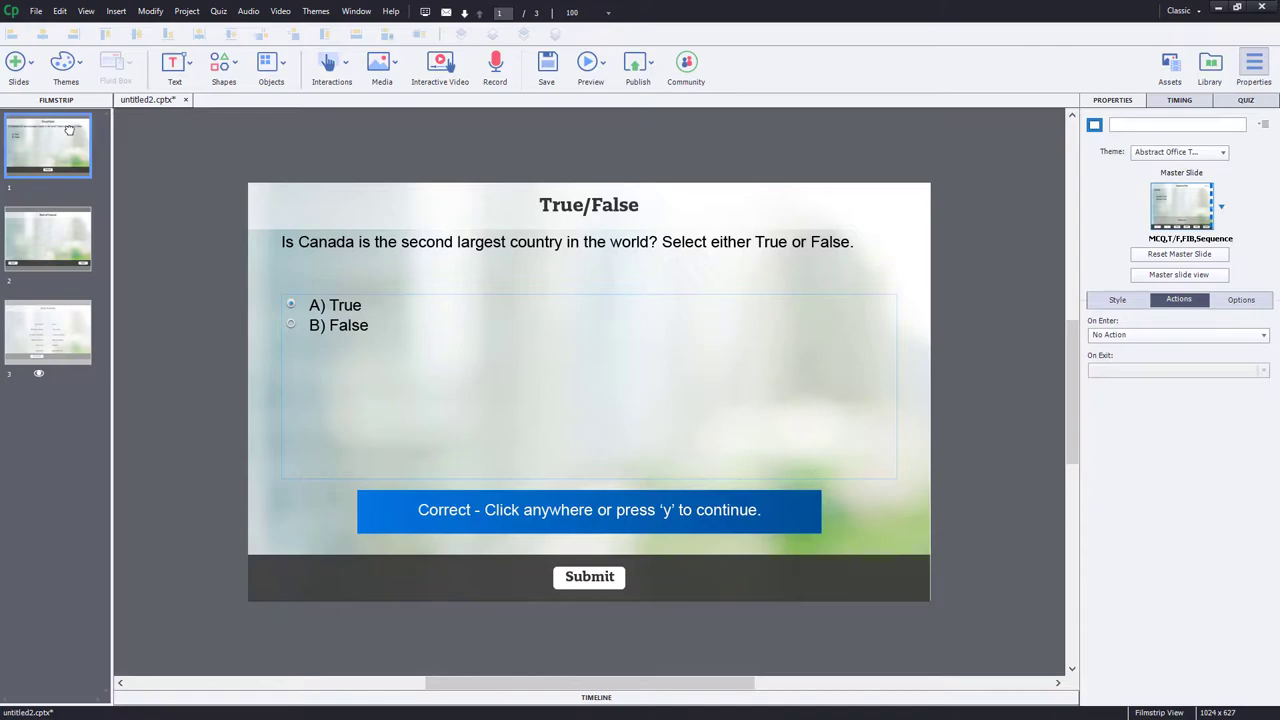
mouse_move(500, 170)
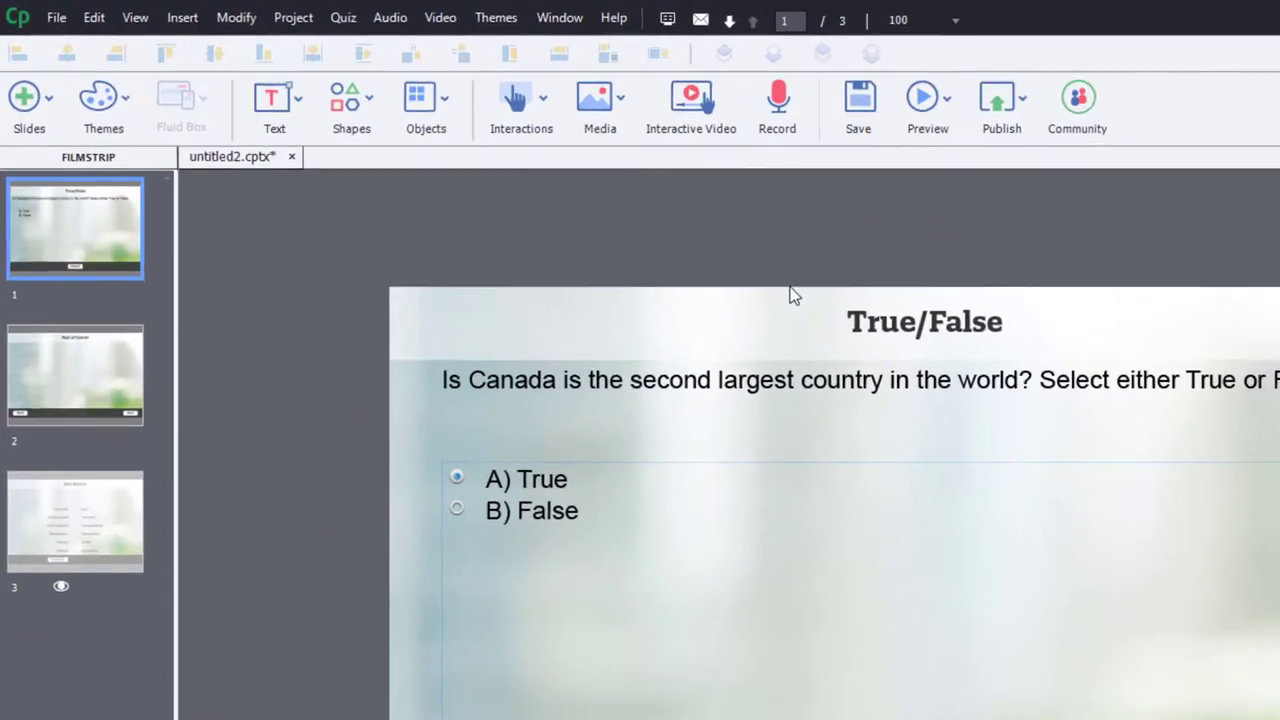
Step: Add a user variable _question01 with value 0 in Project > Variables and save it
click(292, 16)
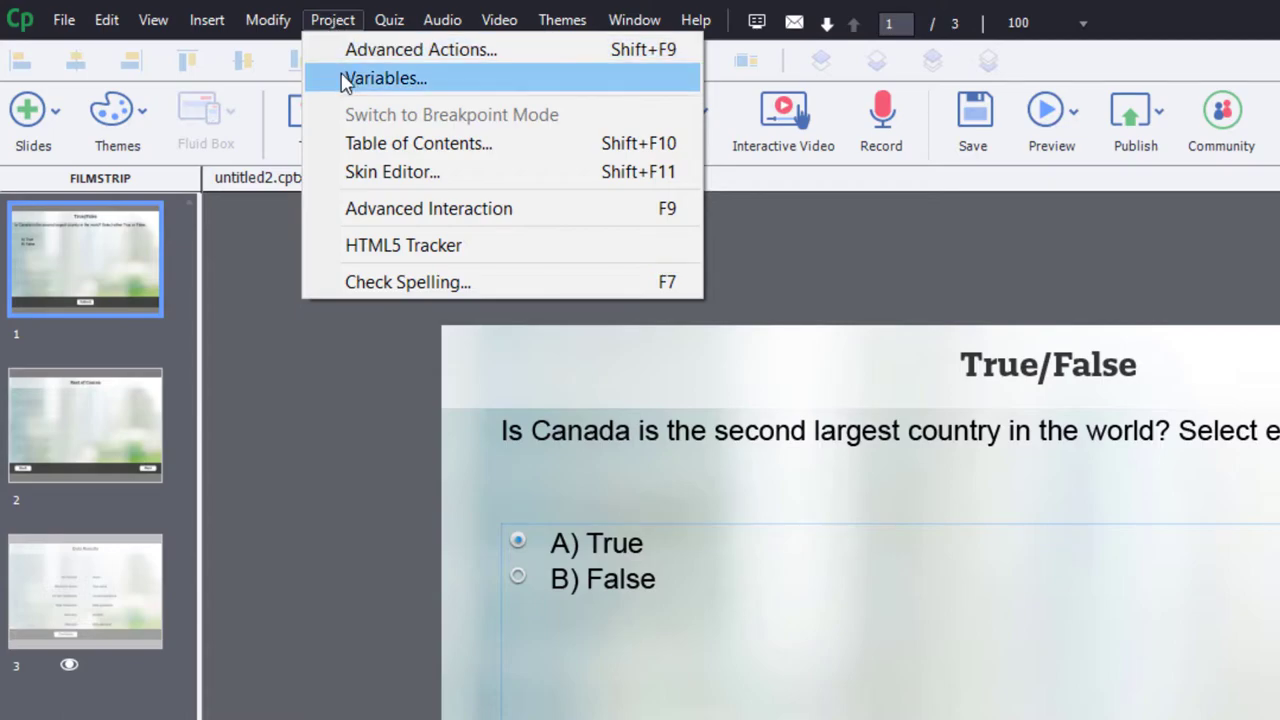
click(384, 78)
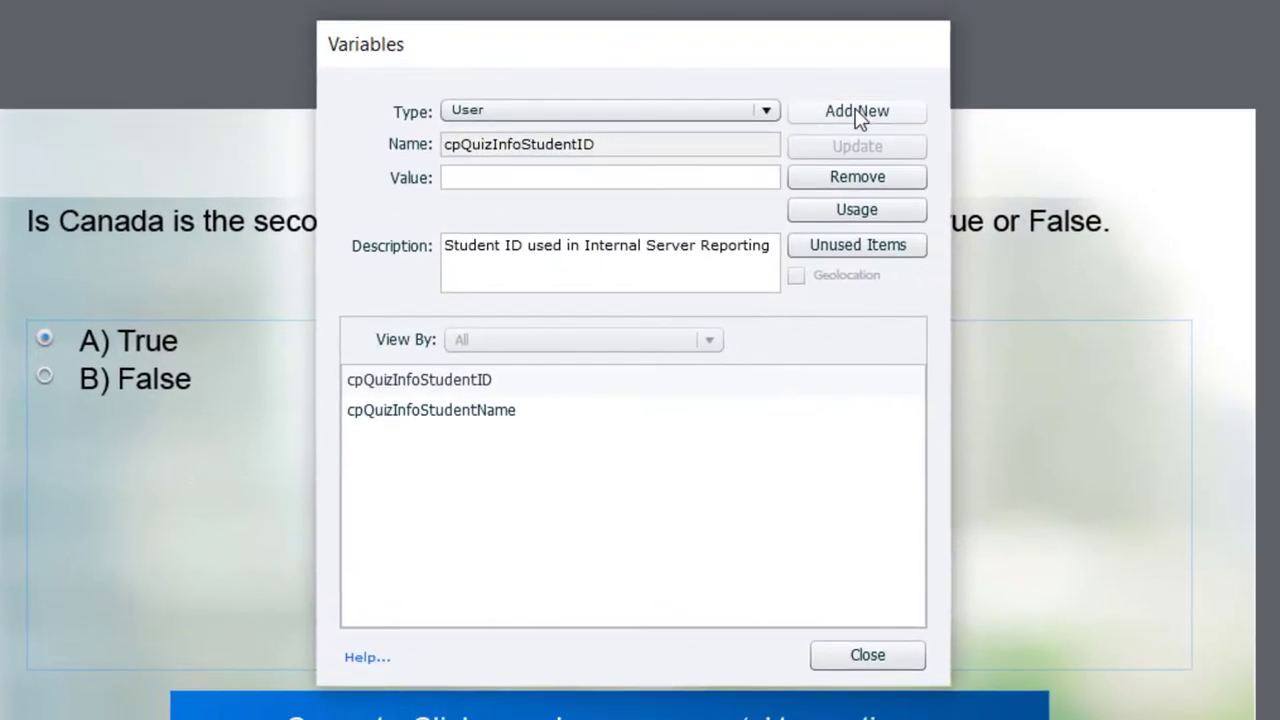
click(856, 112)
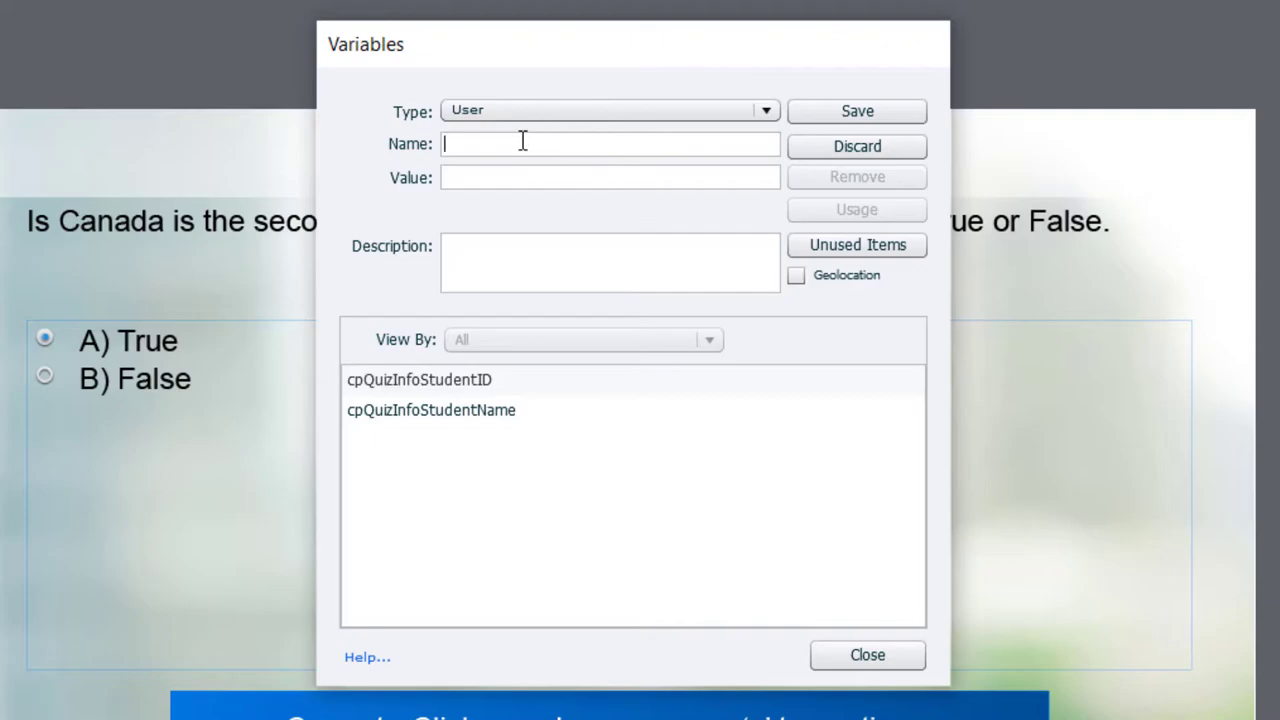
text(_q)
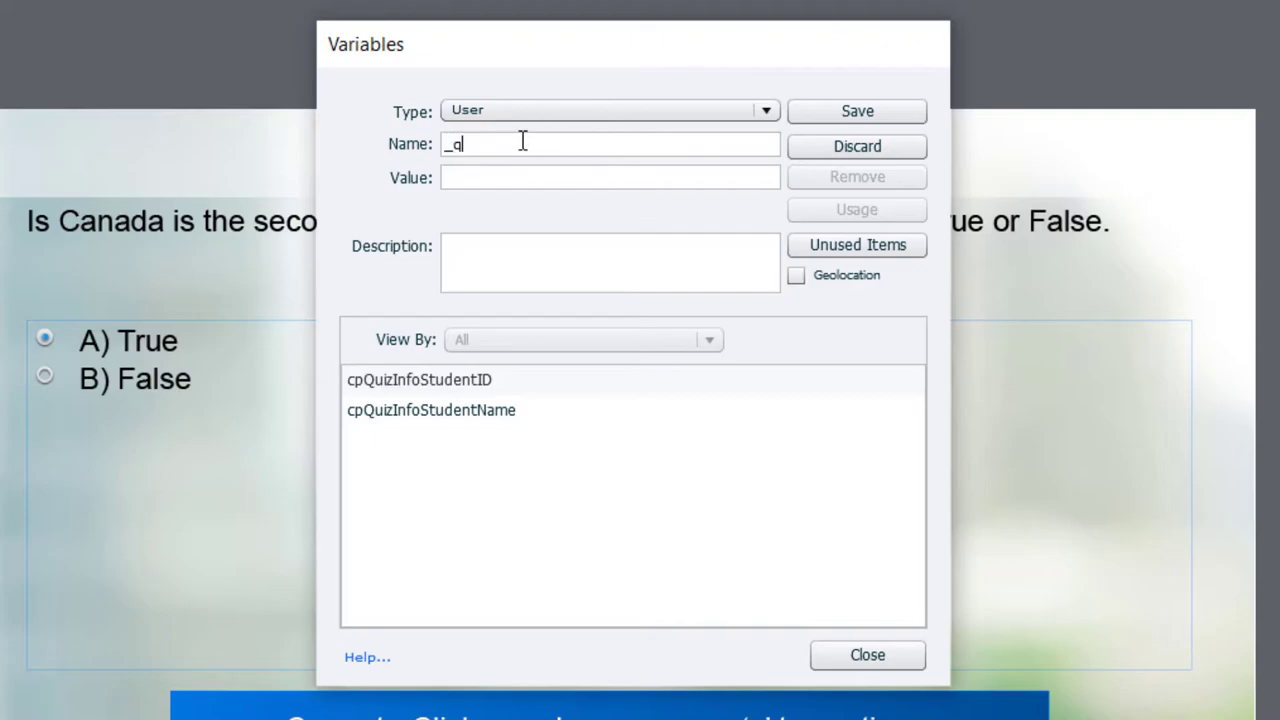
text(uestion01)
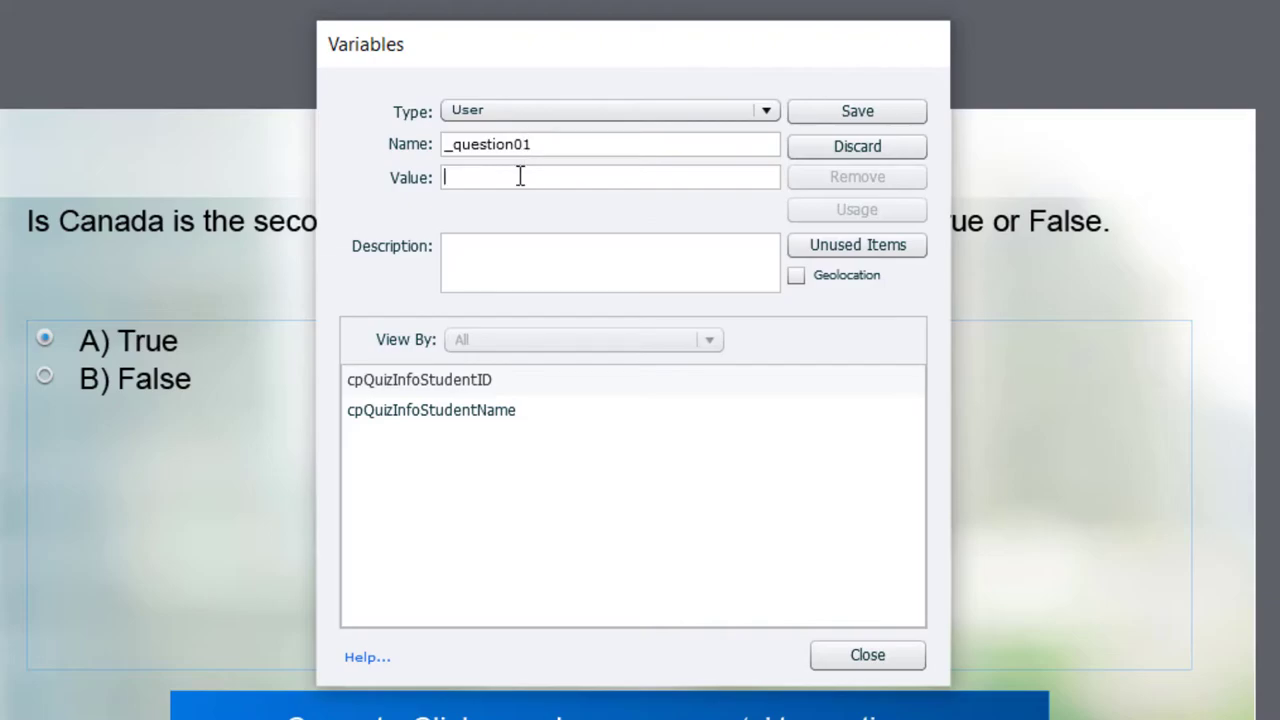
text(0)
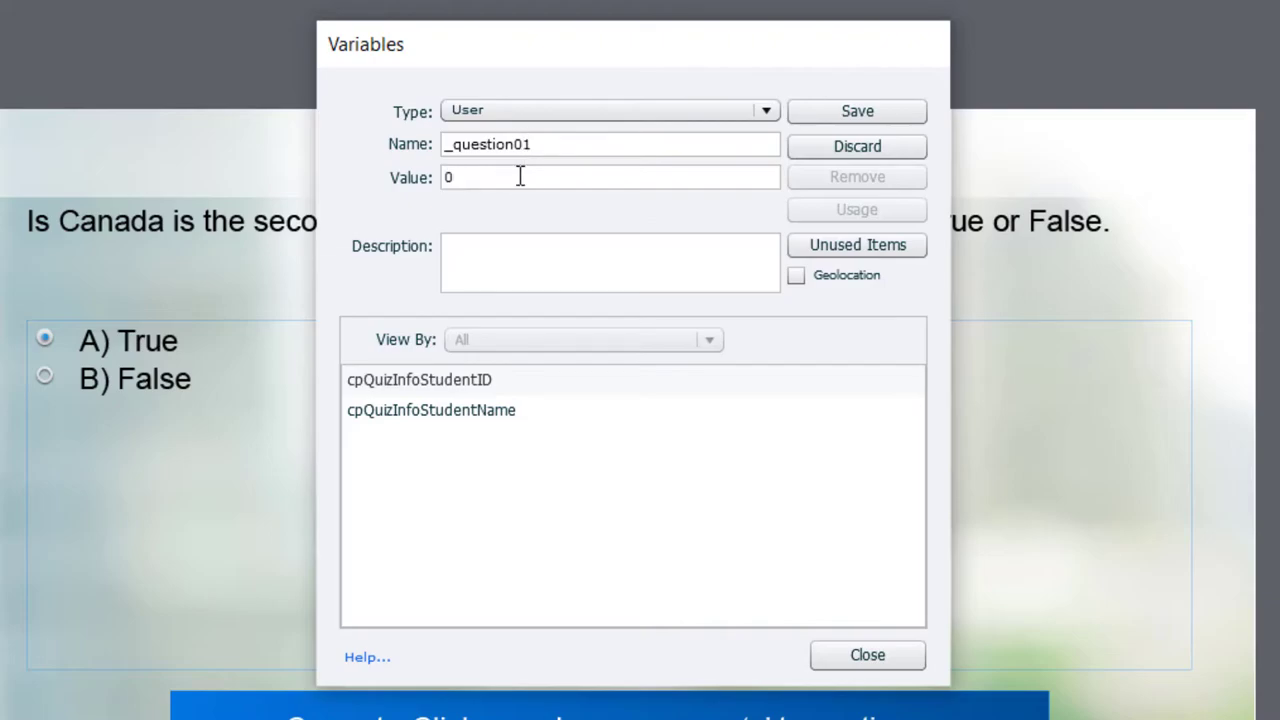
mouse_move(856, 112)
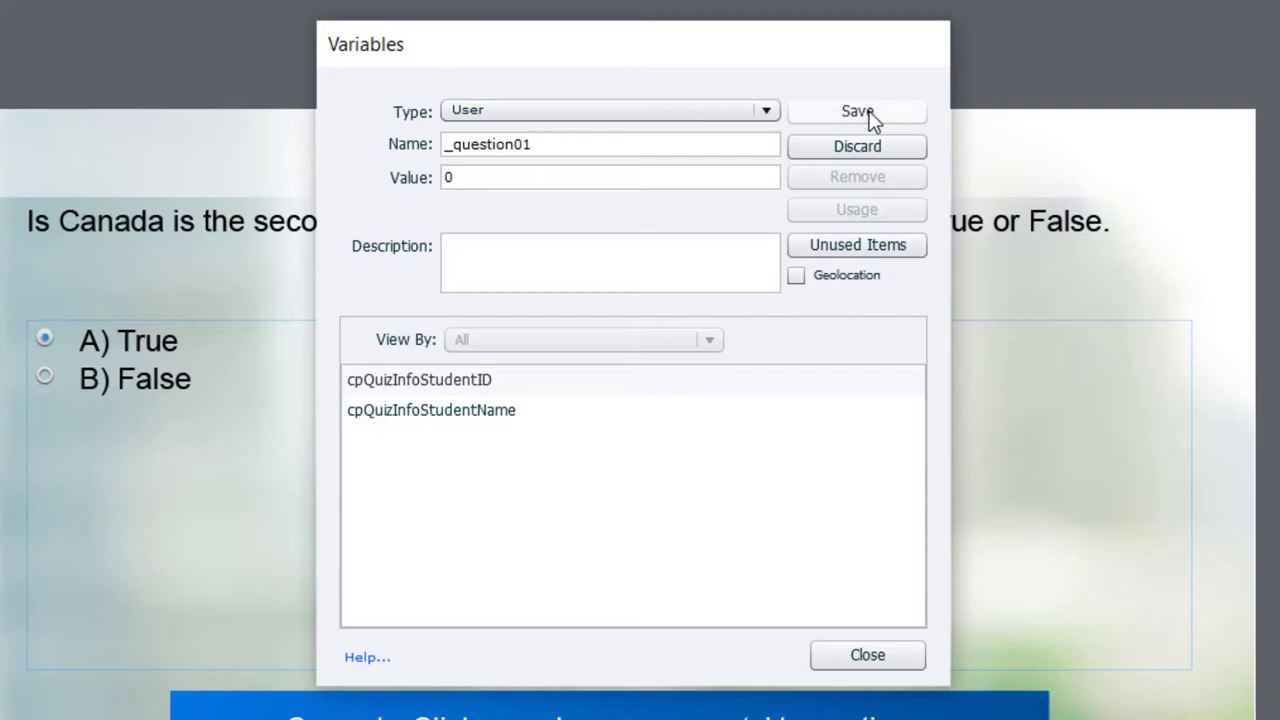
click(856, 112)
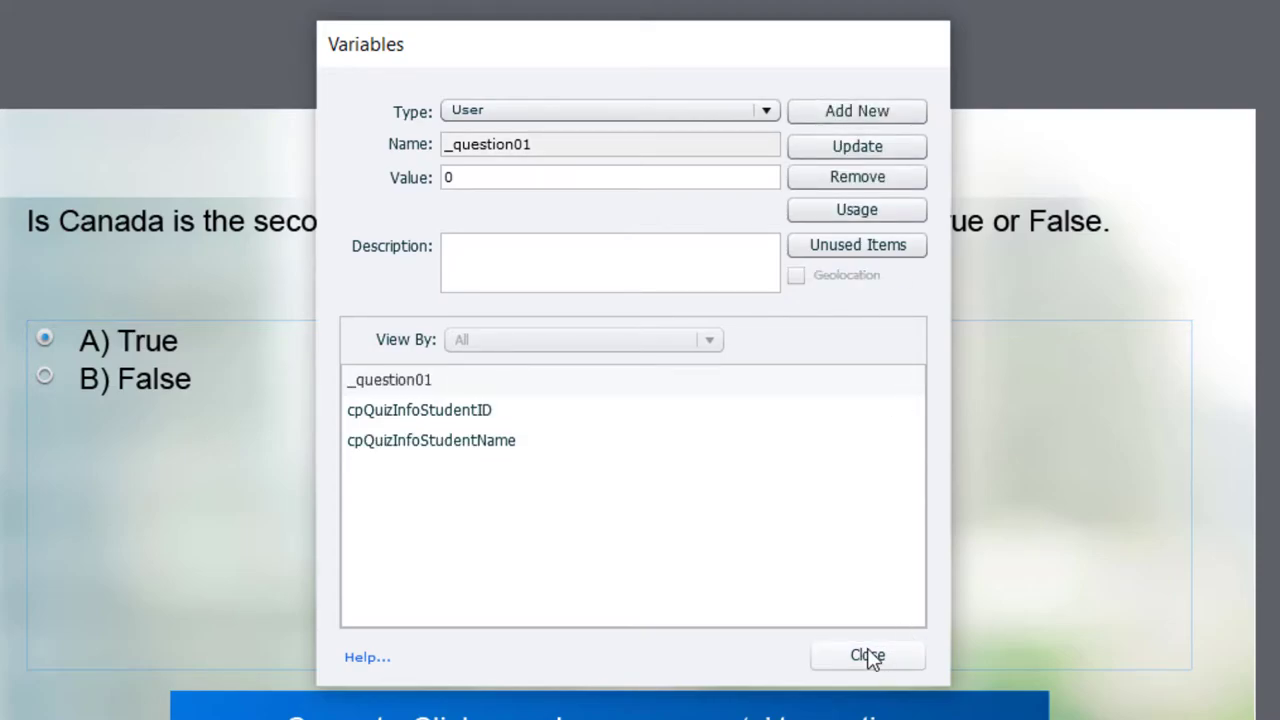
click(868, 656)
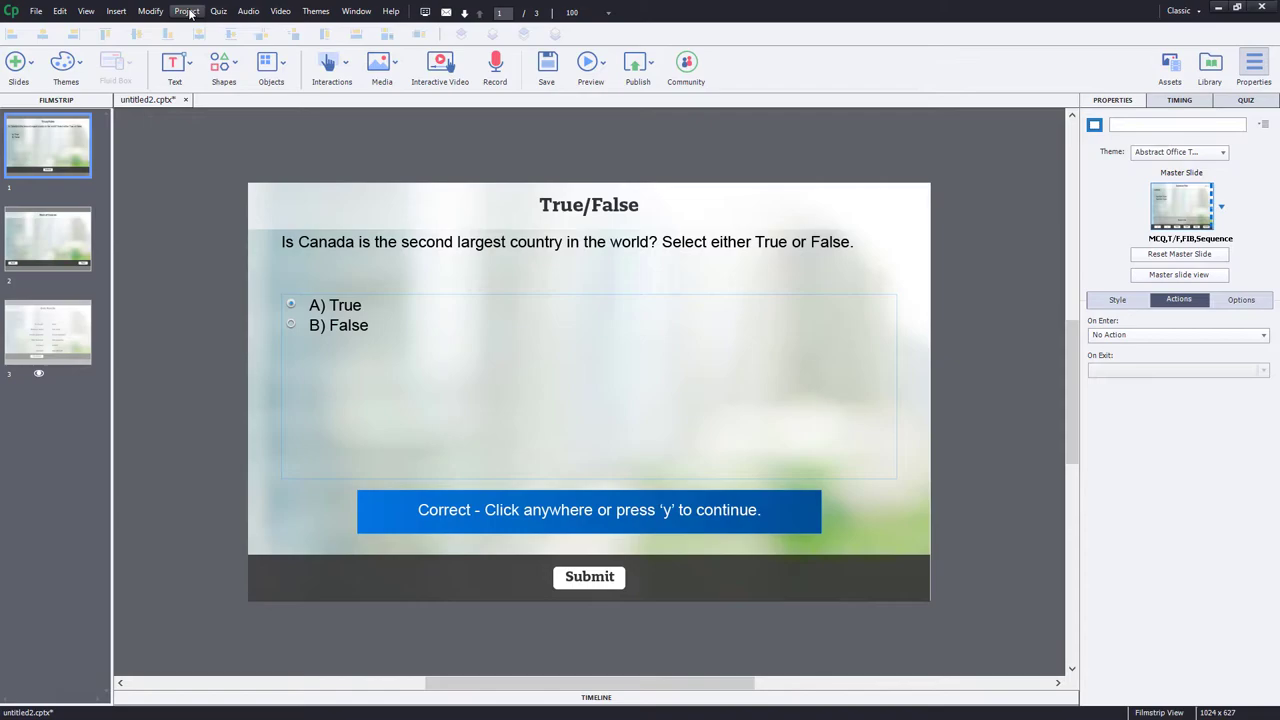
mouse_move(168, 318)
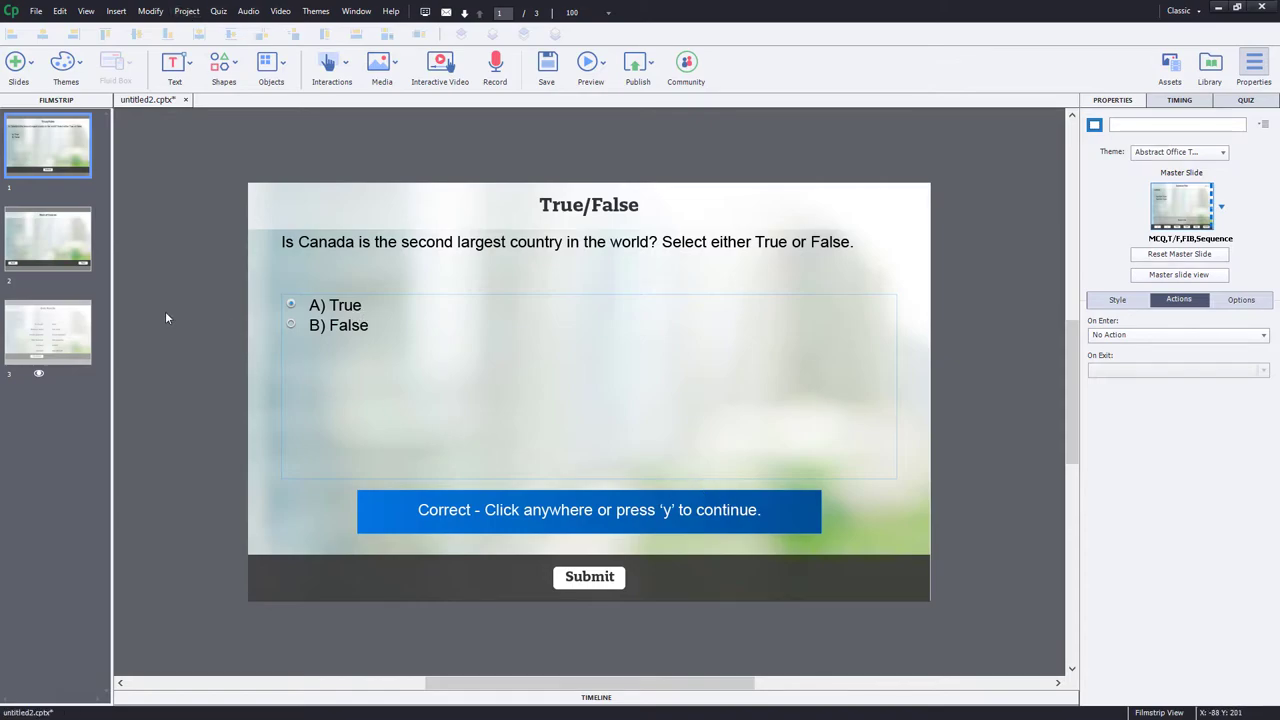
Step: Copy the Next button from Rest of Course onto the quiz slide and rename it Next_Button
click(48, 238)
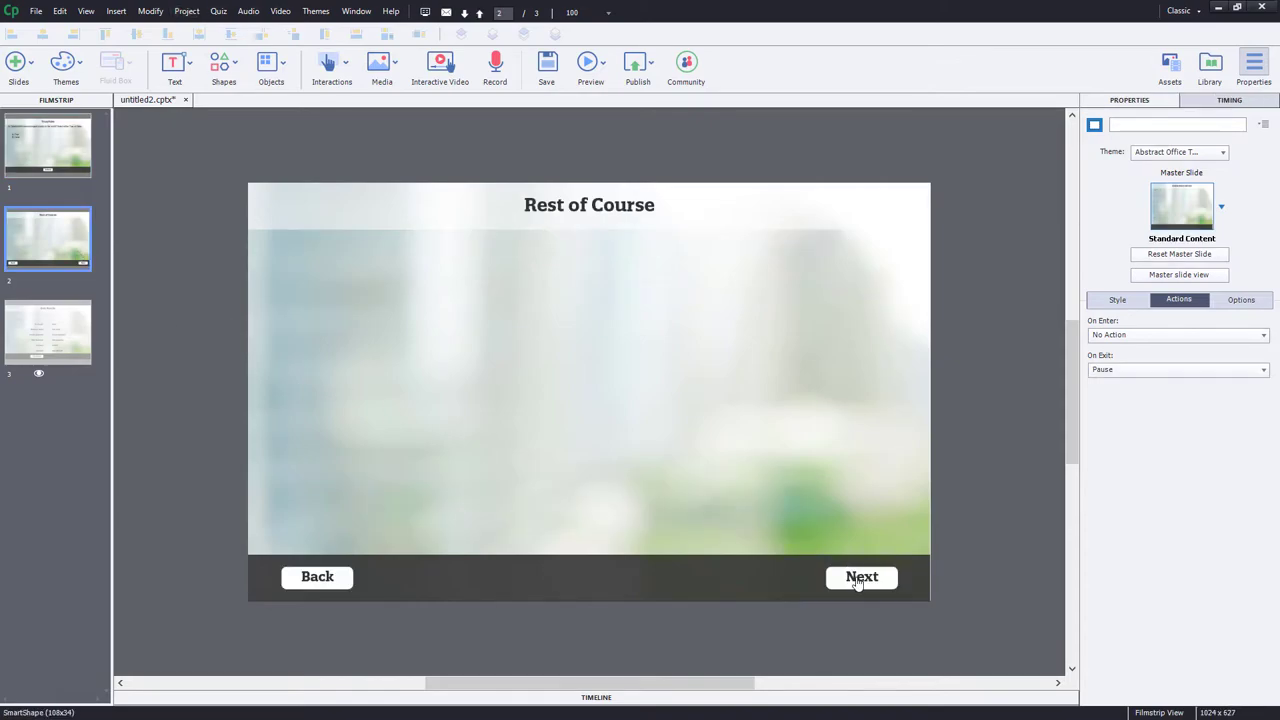
click(862, 576)
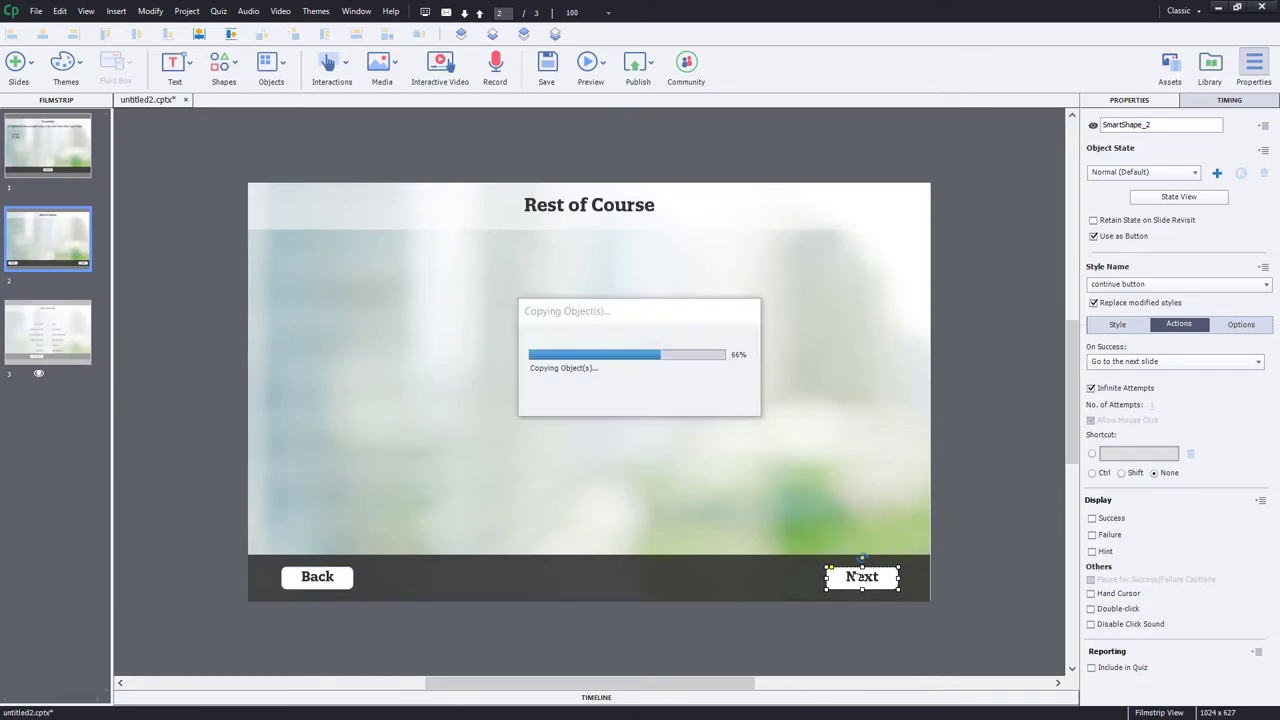
click(48, 144)
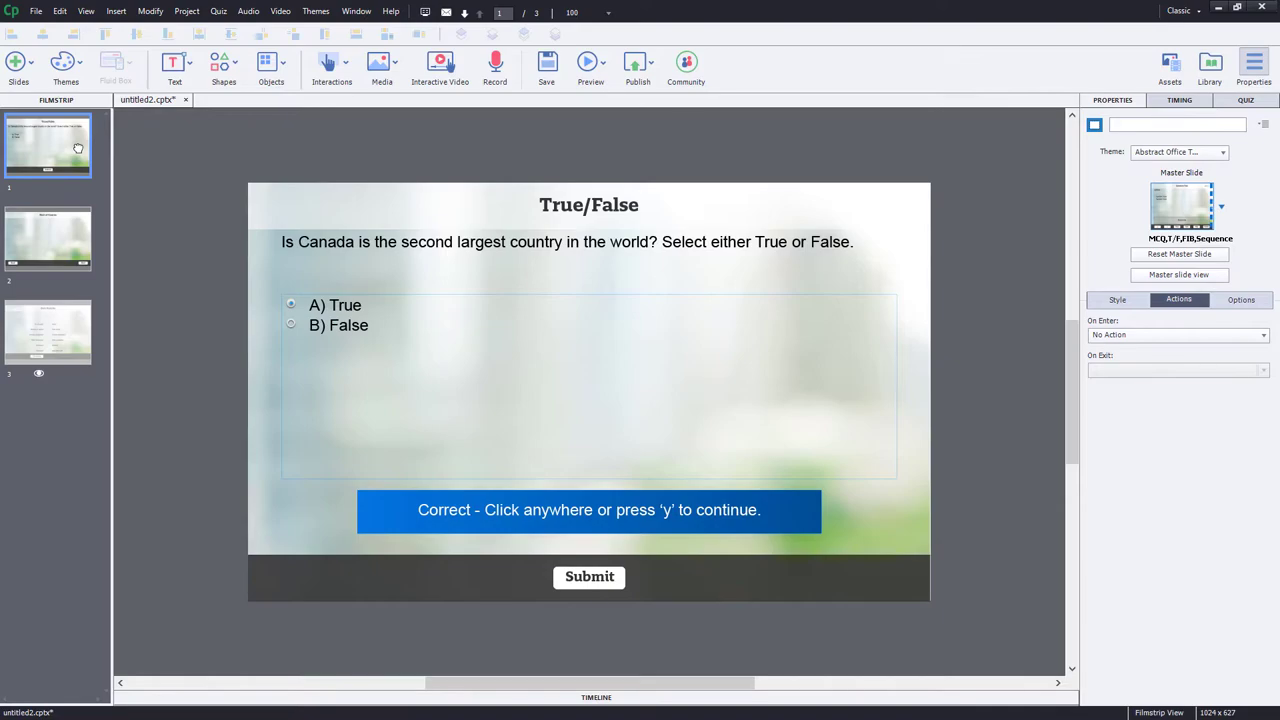
click(862, 576)
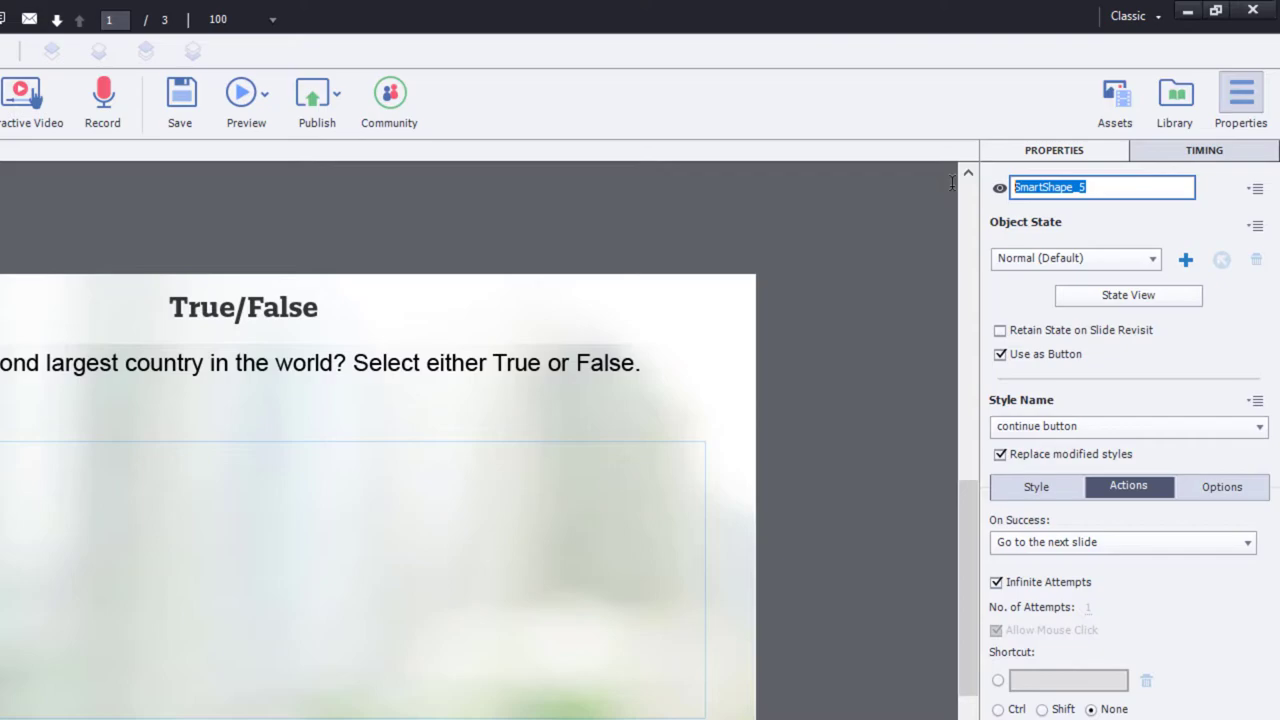
text(N)
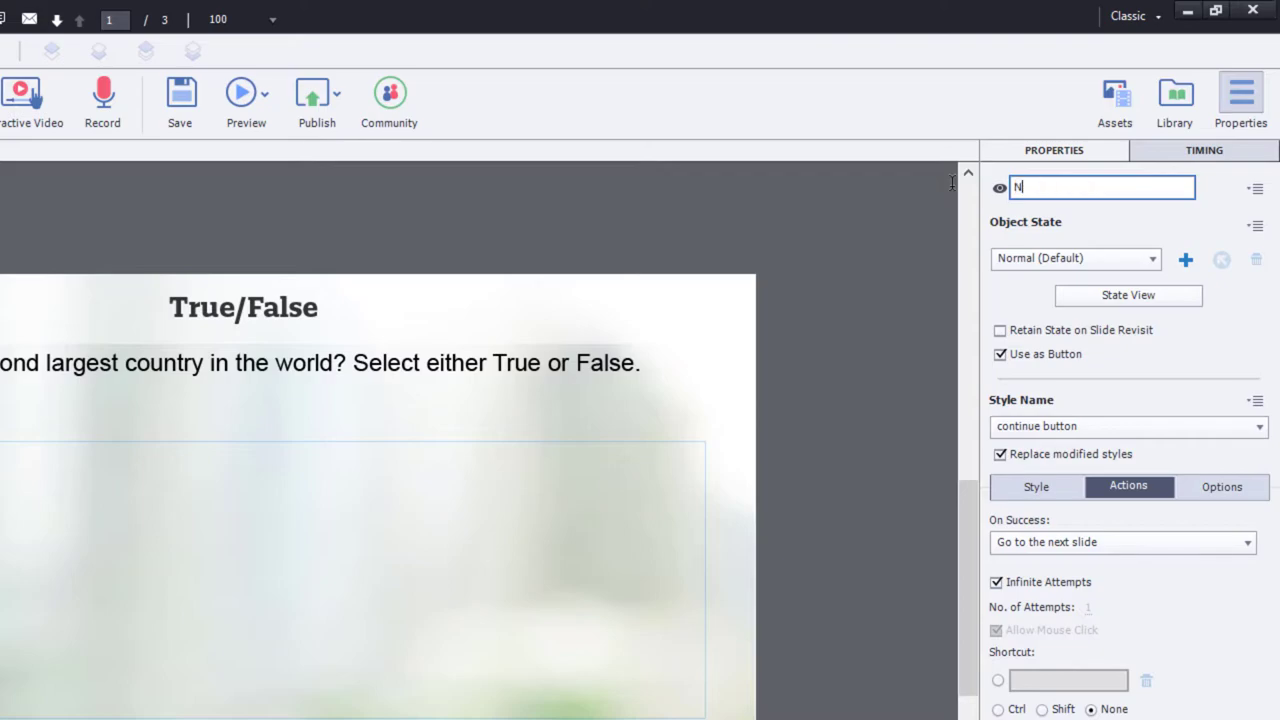
text(ext But)
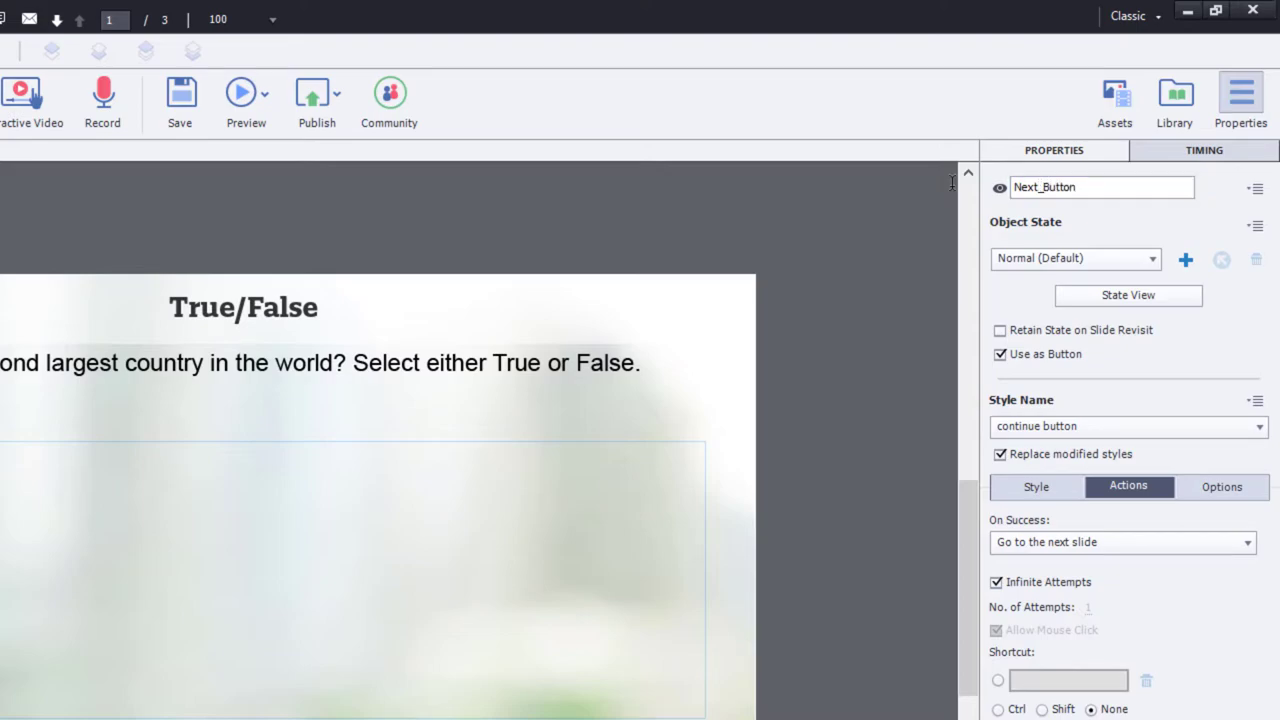
mouse_move(998, 188)
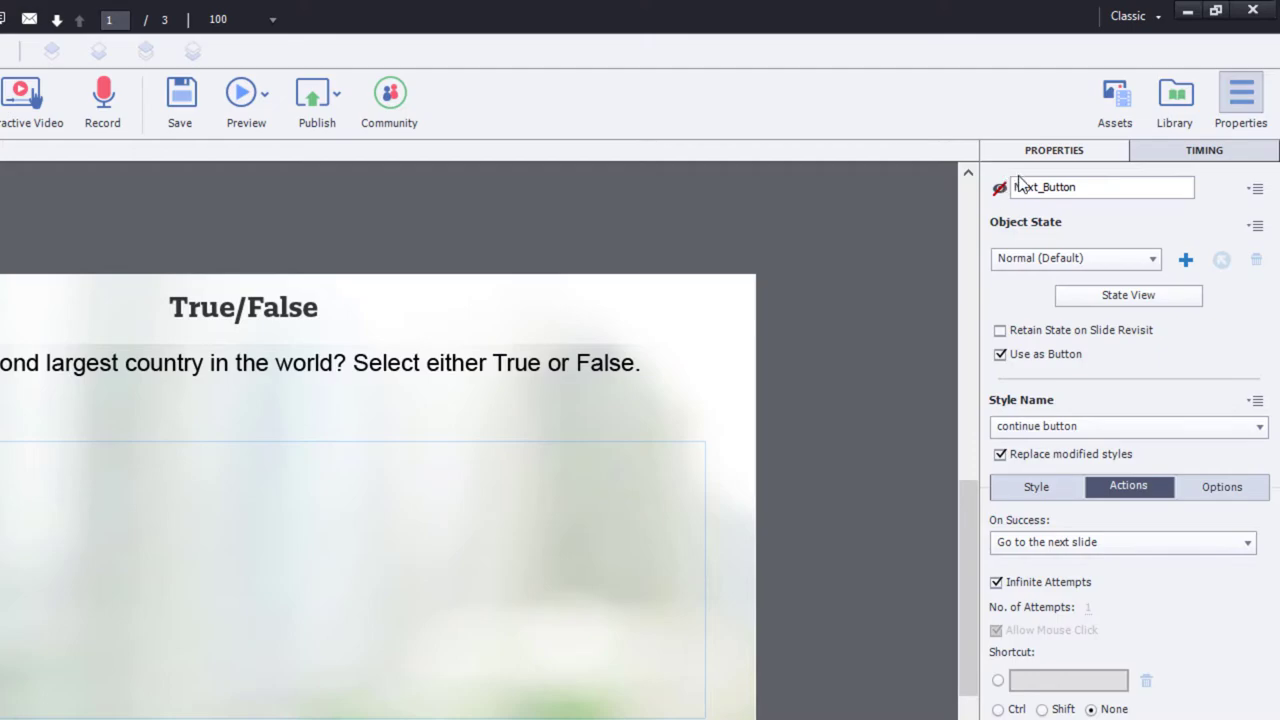
mouse_move(1008, 200)
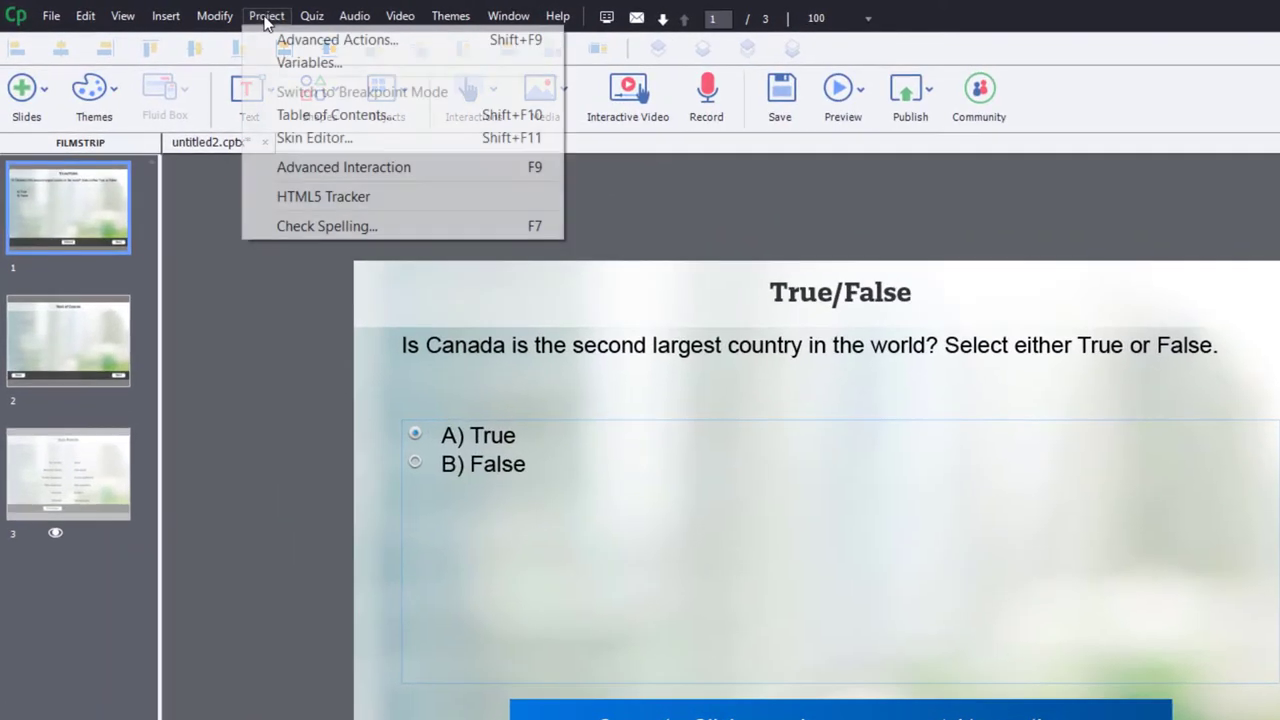
mouse_move(338, 40)
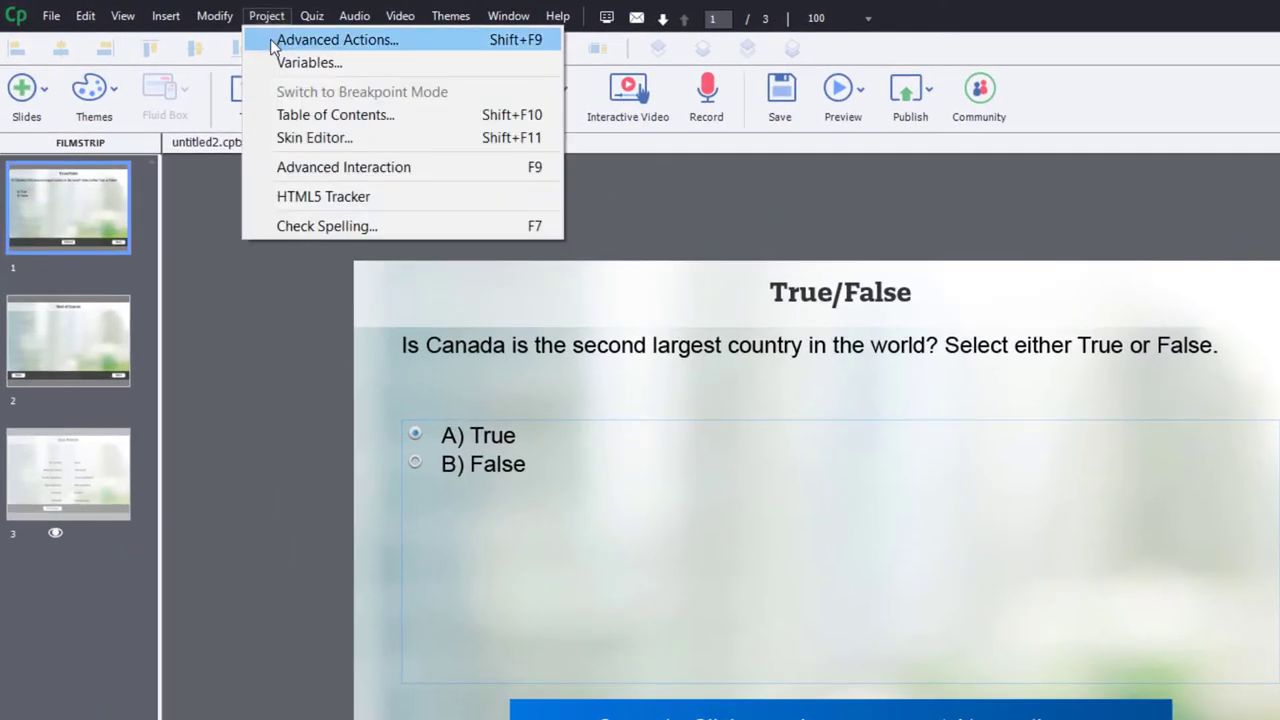
Step: Name a new advanced action Question01_Enter and make its first action Increment _question01 by 1
click(336, 40)
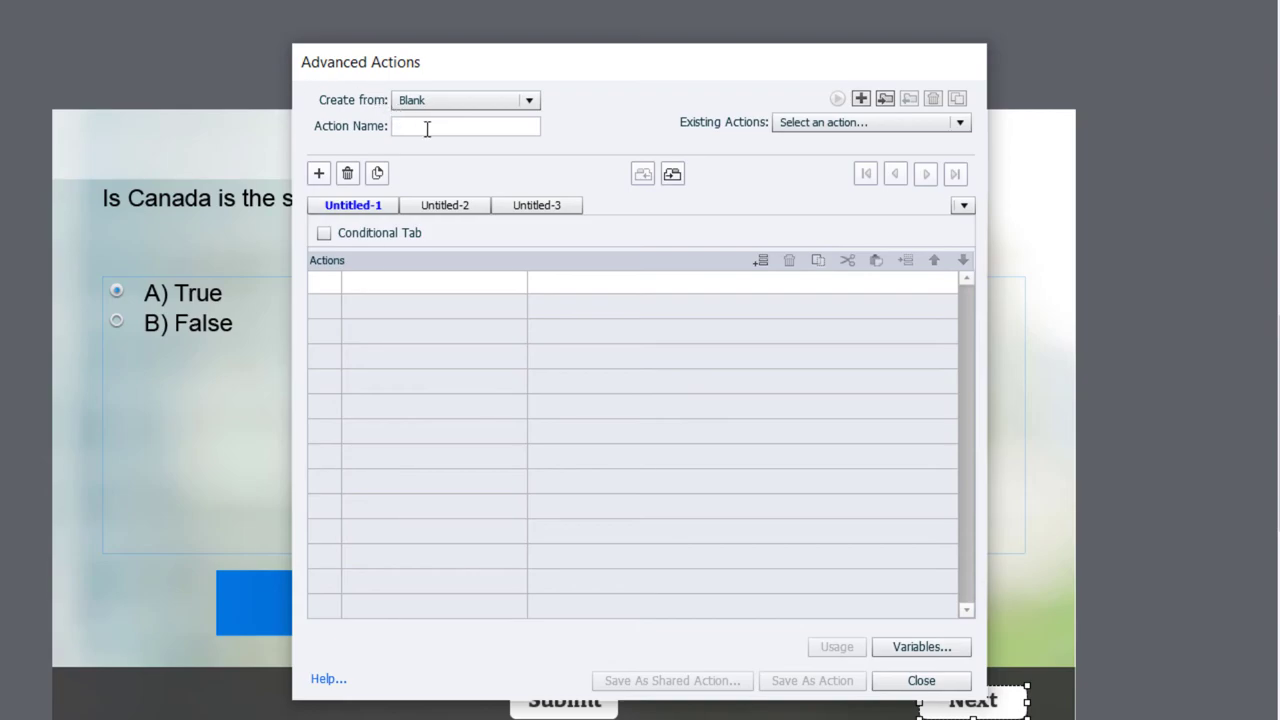
text(Ques)
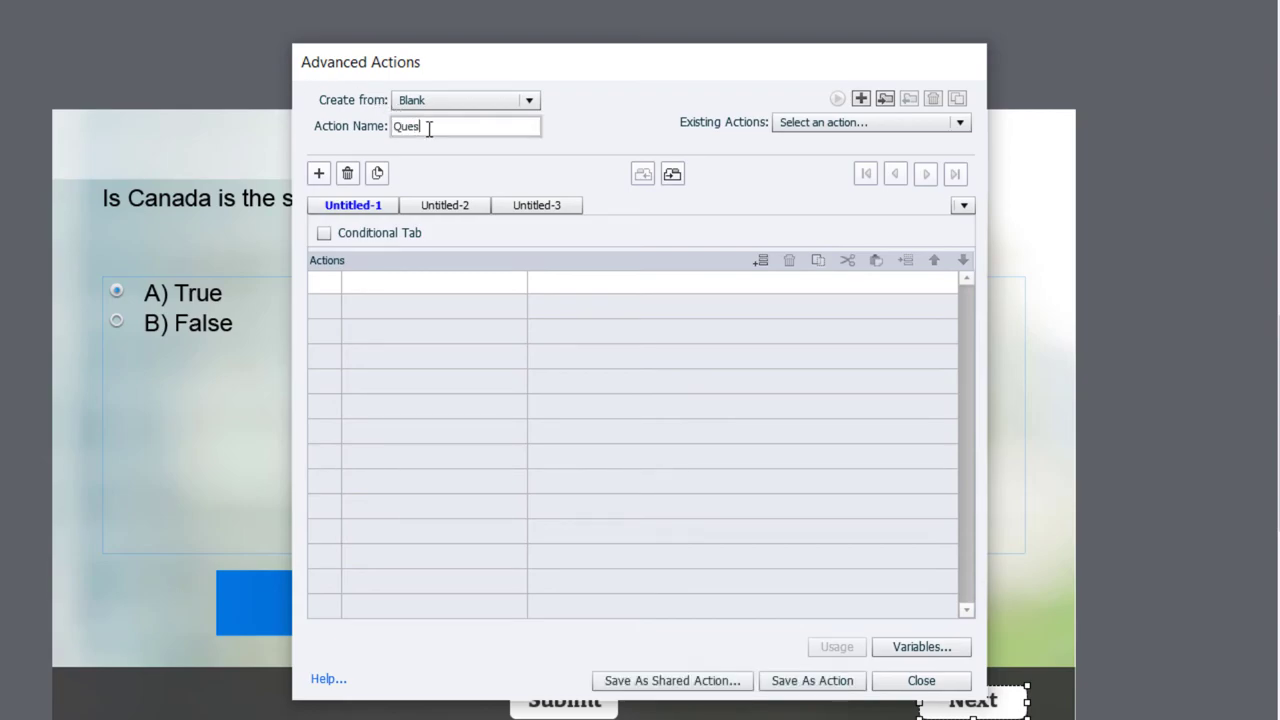
text(tion01_Enter)
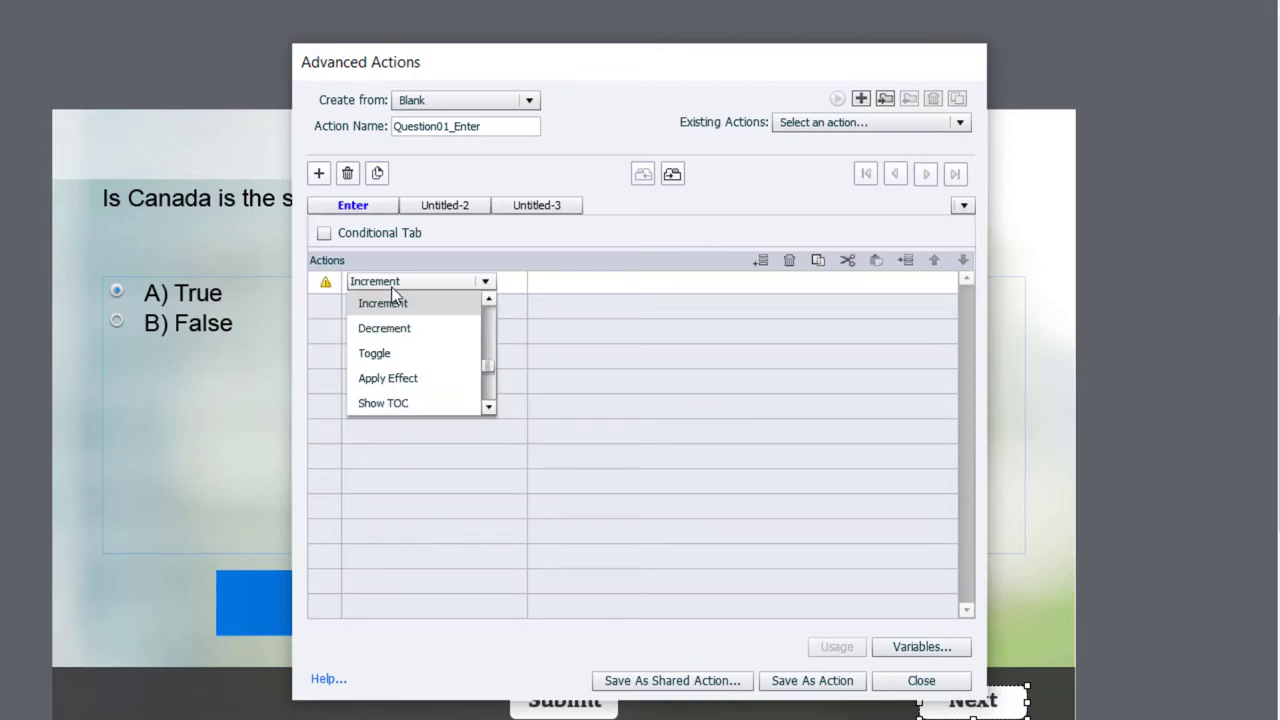
click(384, 304)
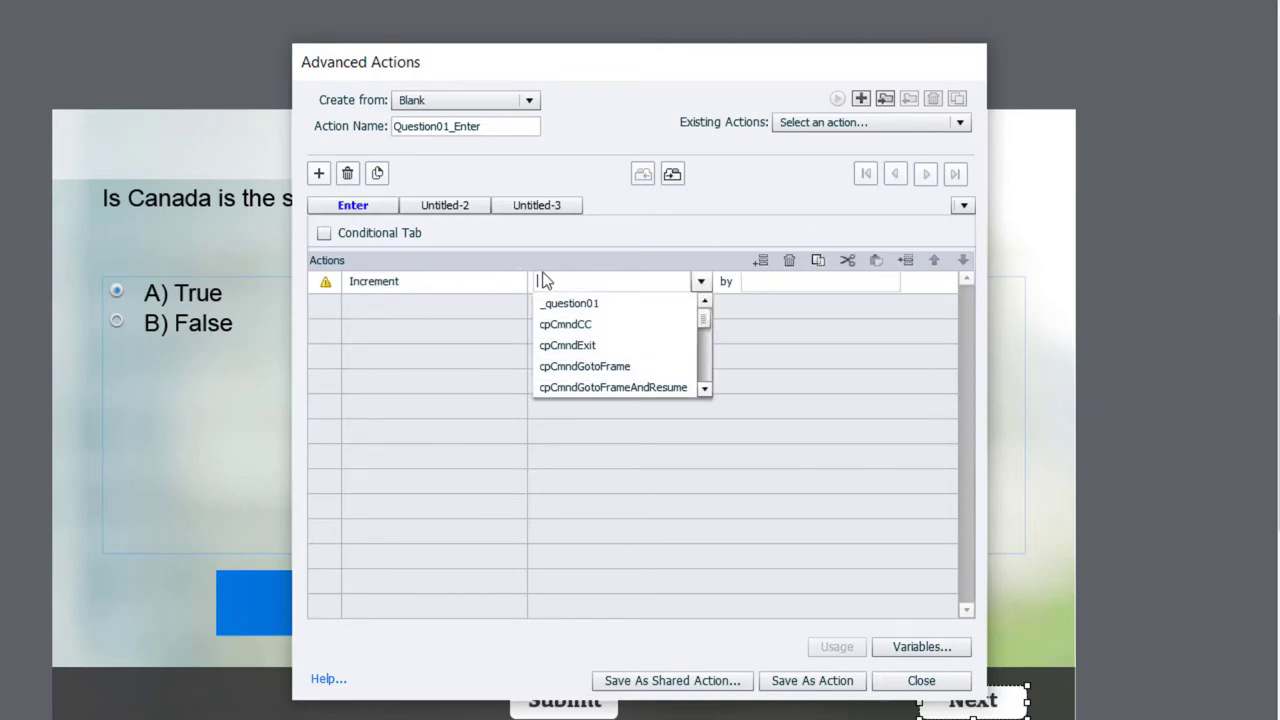
click(568, 304)
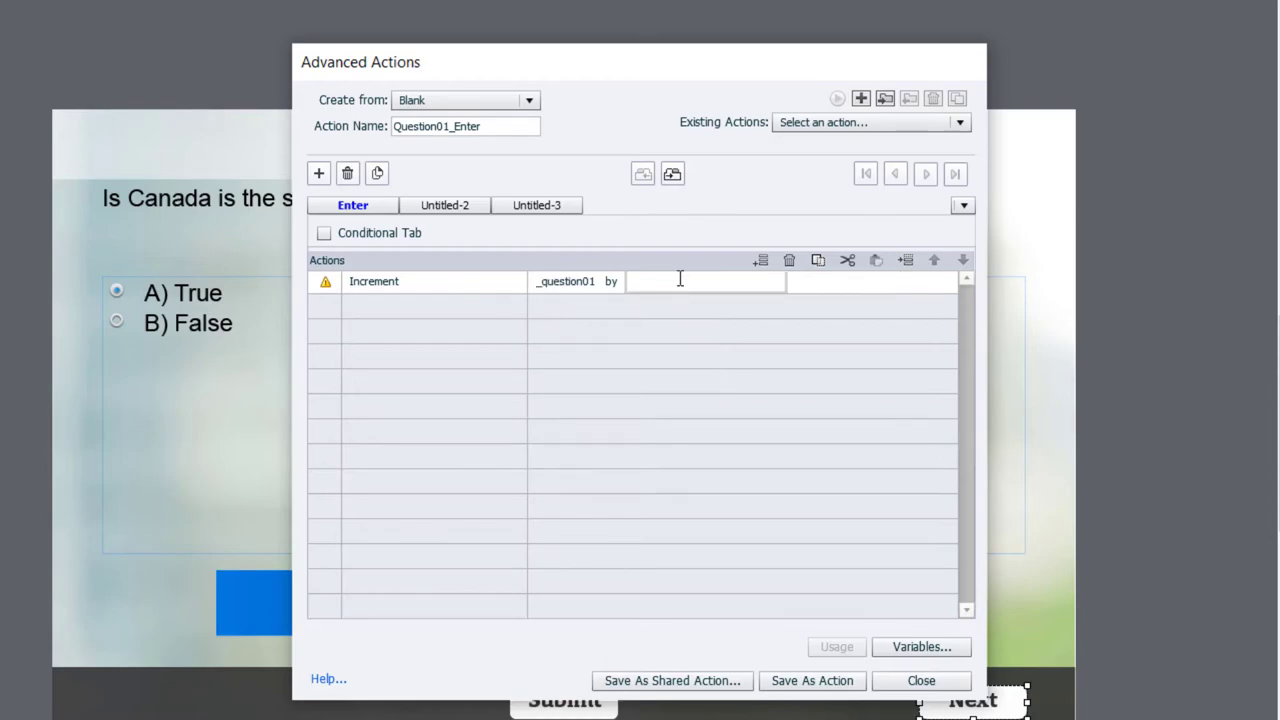
text(1)
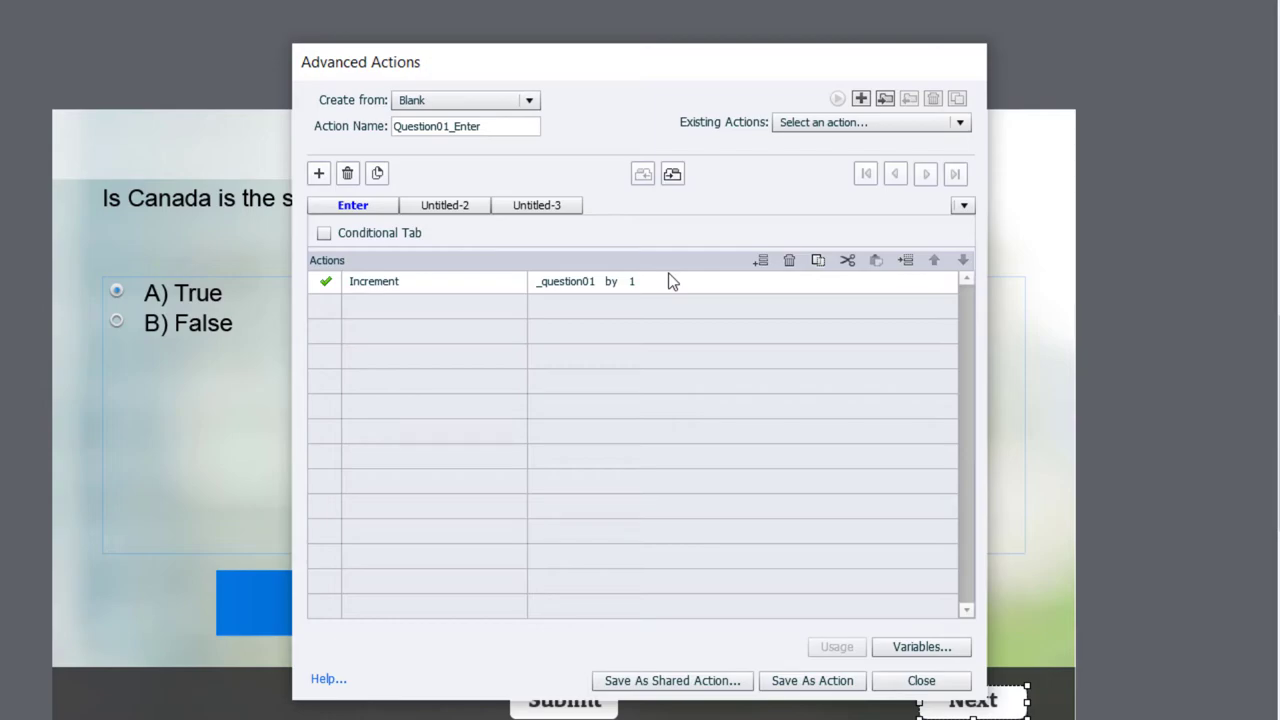
mouse_move(436, 246)
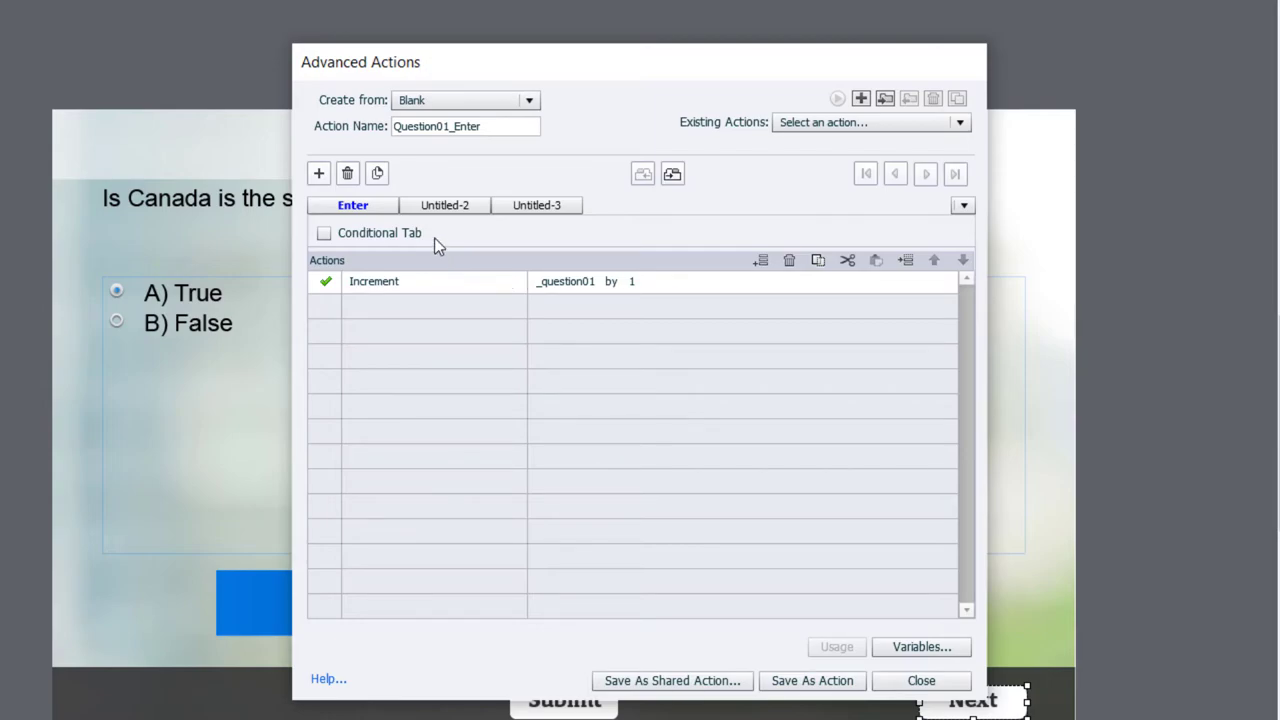
Step: Make the second decision conditional with IF variable _question01 is greater than 1
click(444, 204)
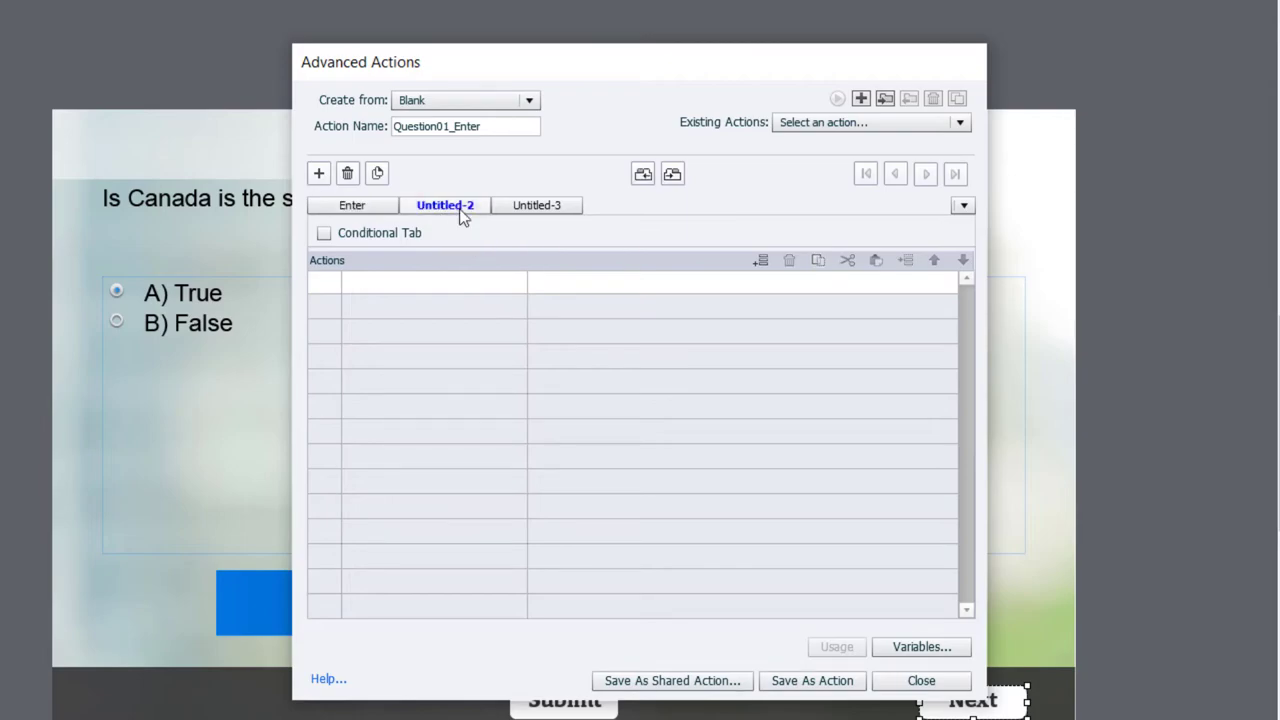
mouse_move(480, 214)
text(Check)
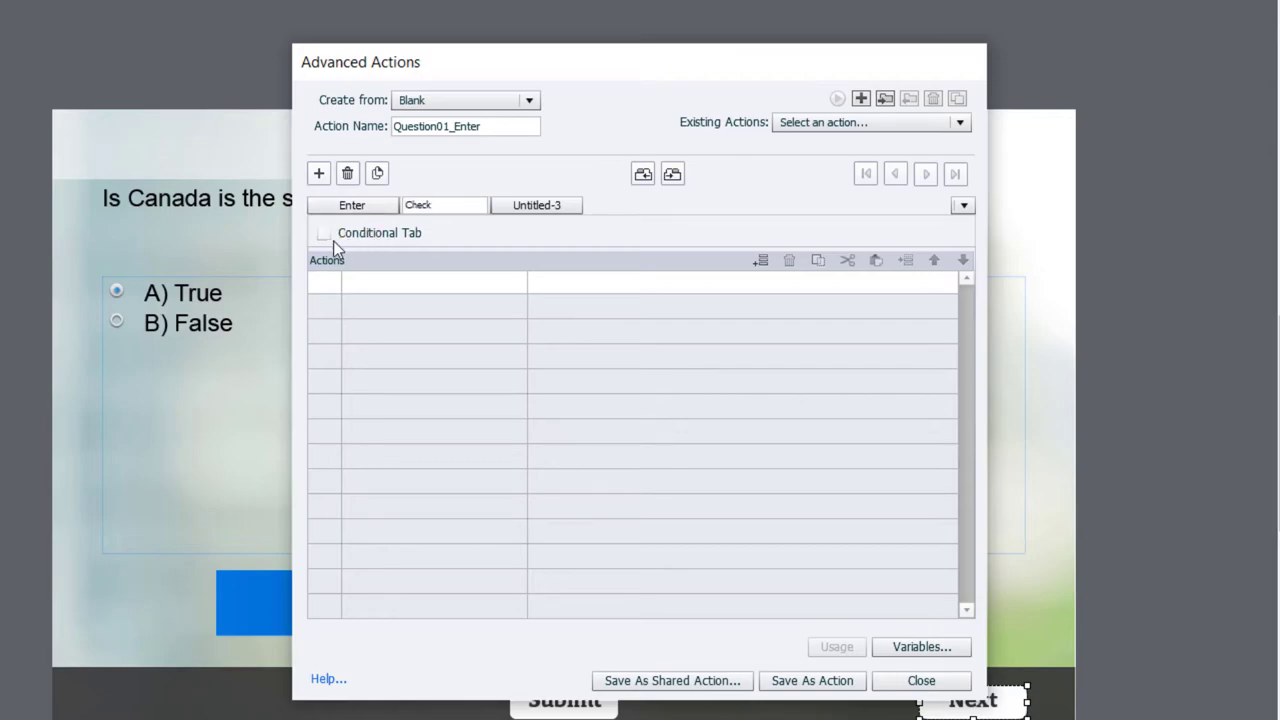
click(324, 232)
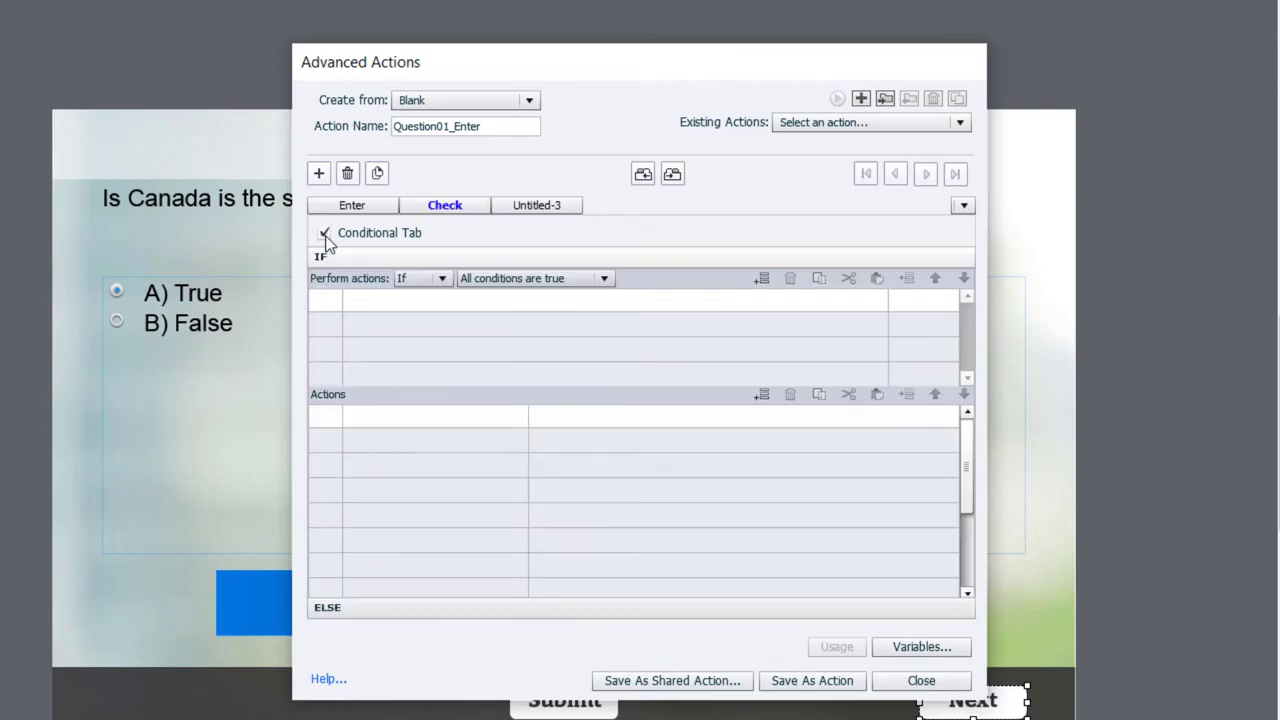
click(324, 232)
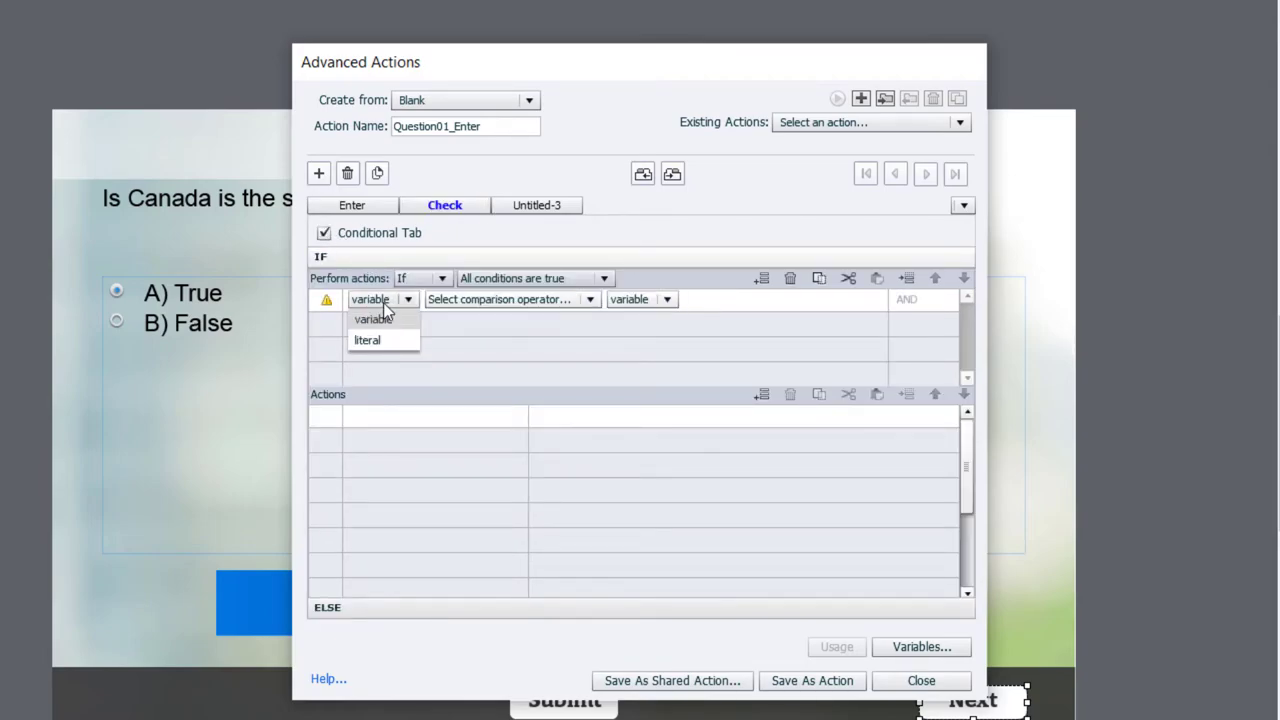
click(372, 318)
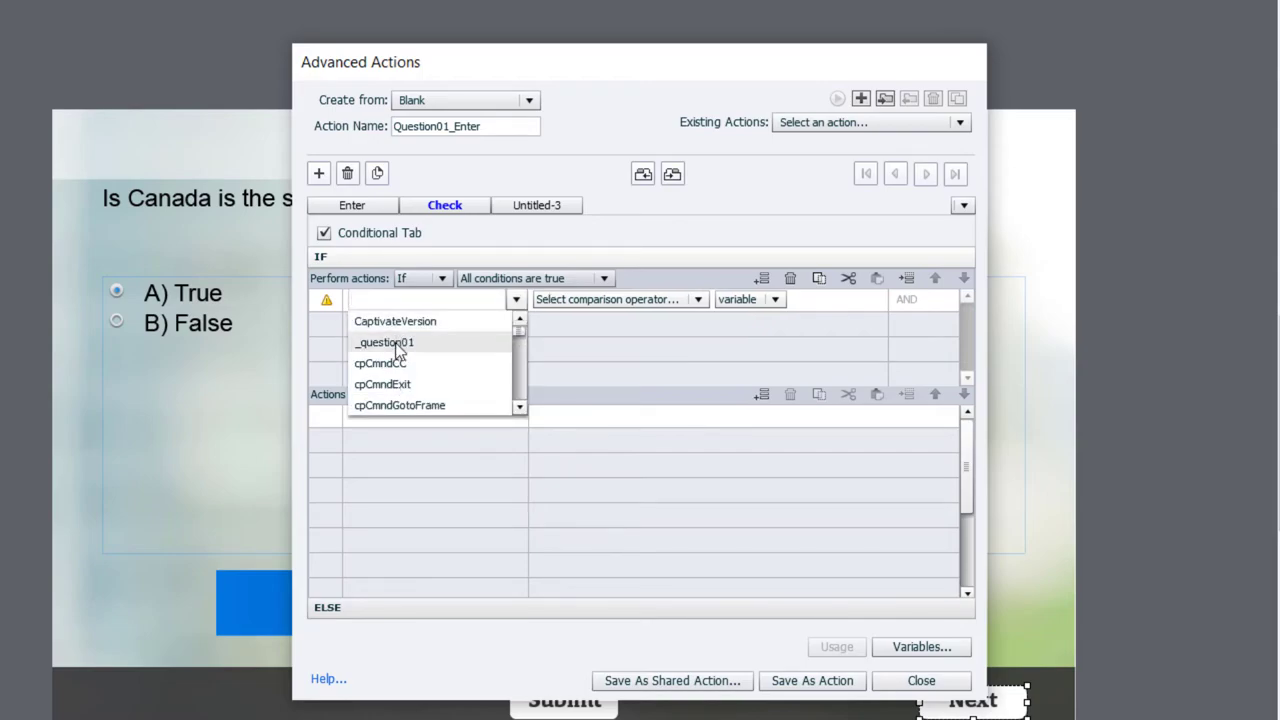
click(384, 342)
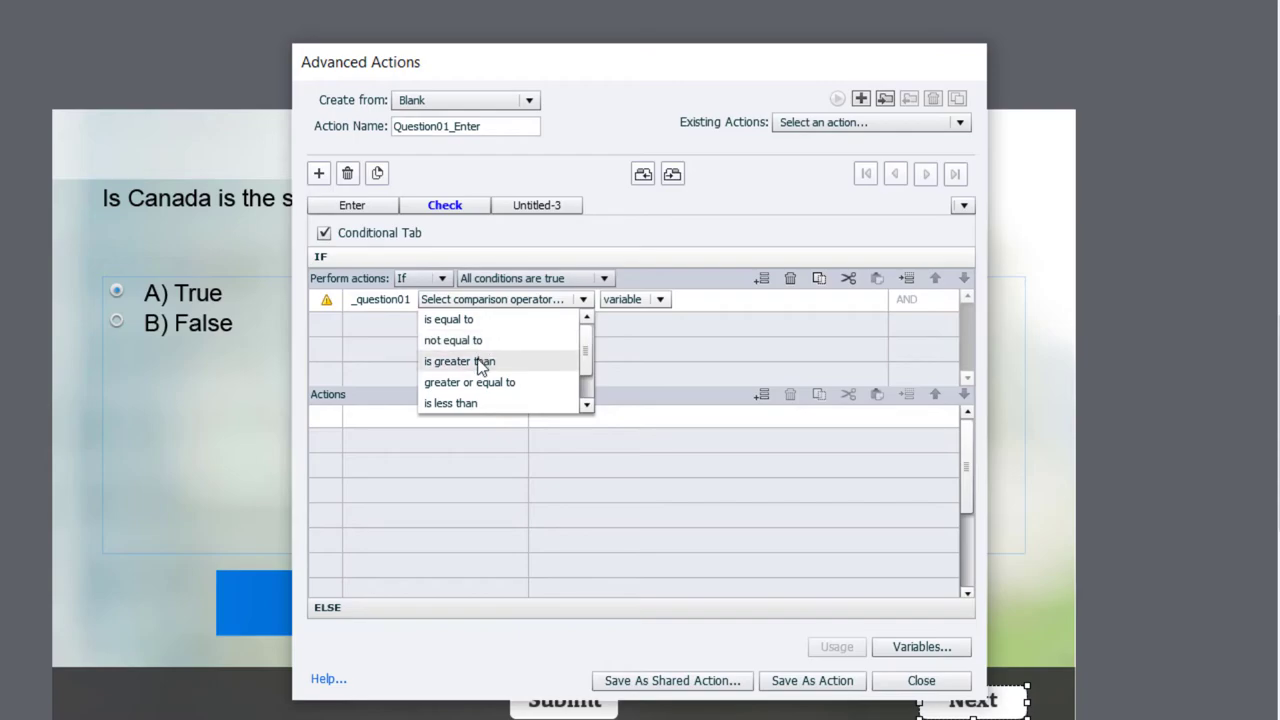
click(460, 360)
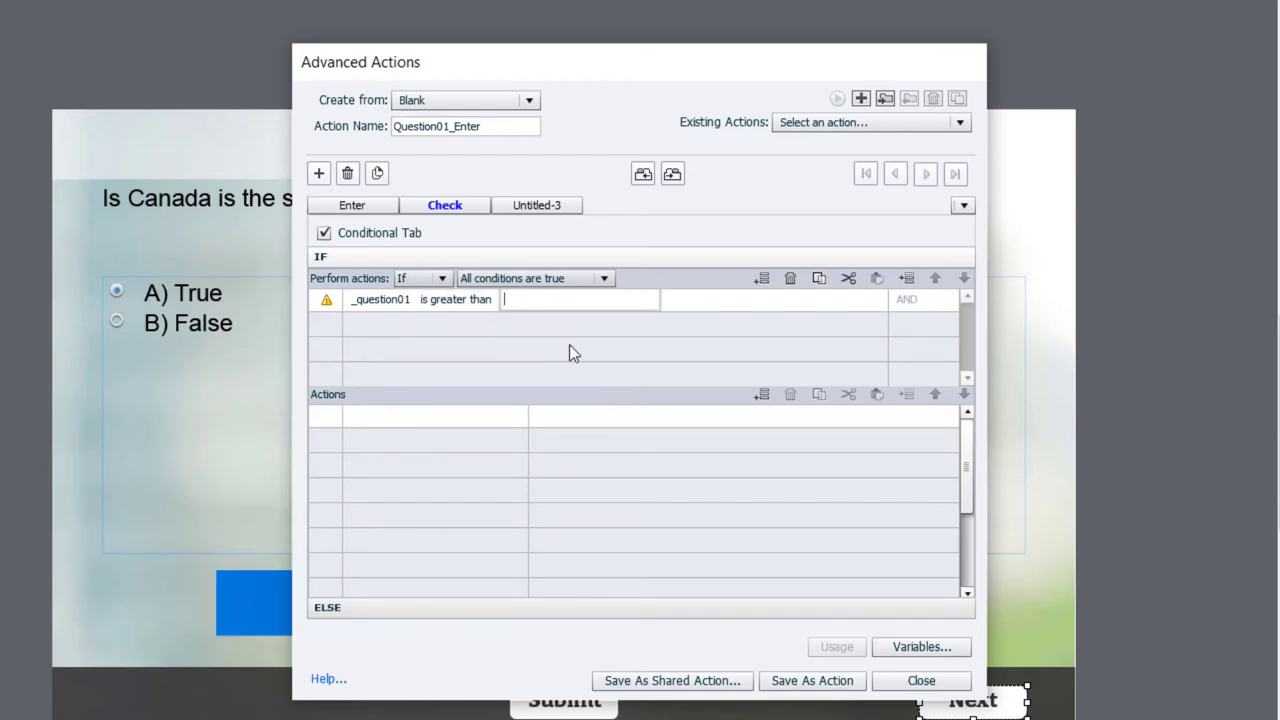
text(1)
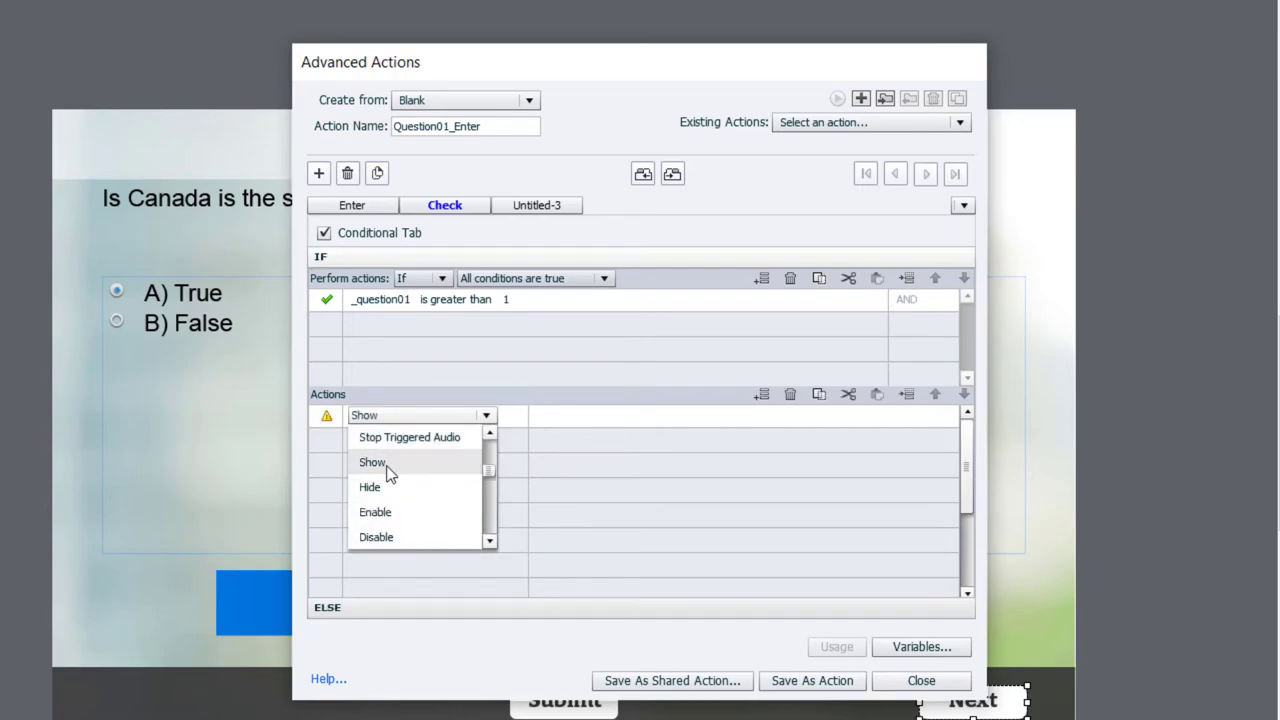
Step: Set the true branch to Show Next_Button and save the Question01_Enter action
click(372, 462)
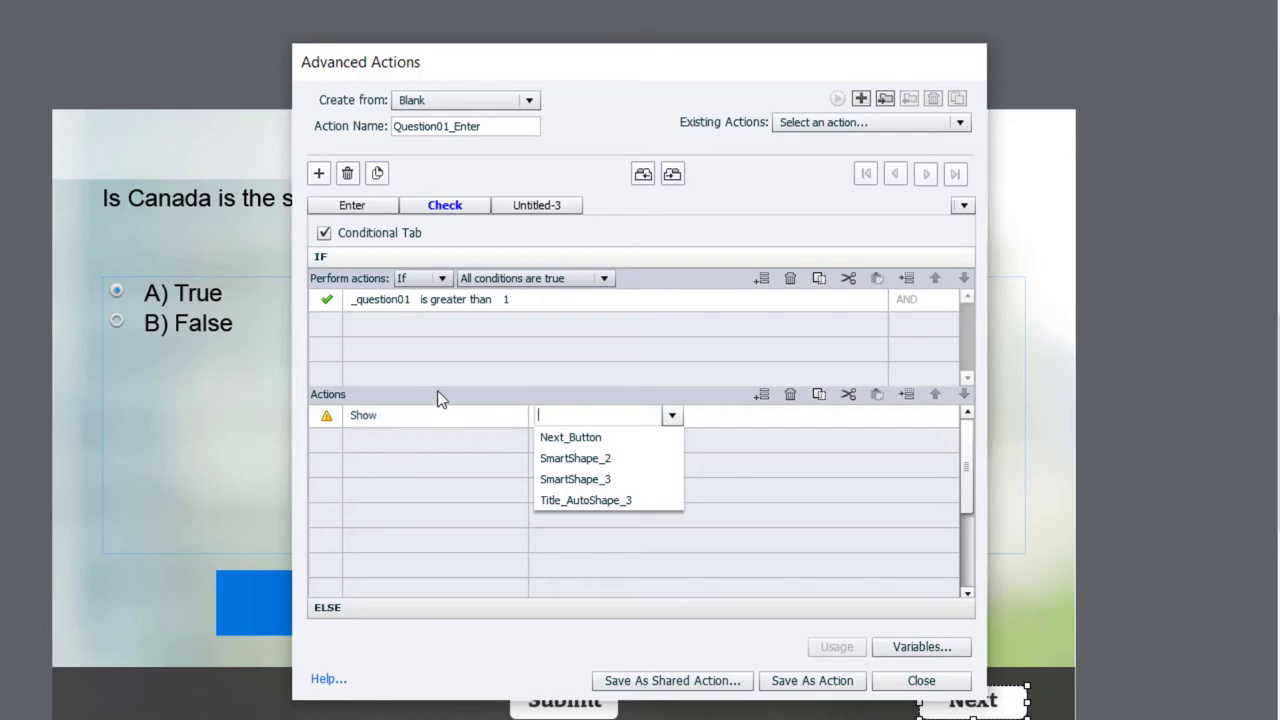
click(570, 436)
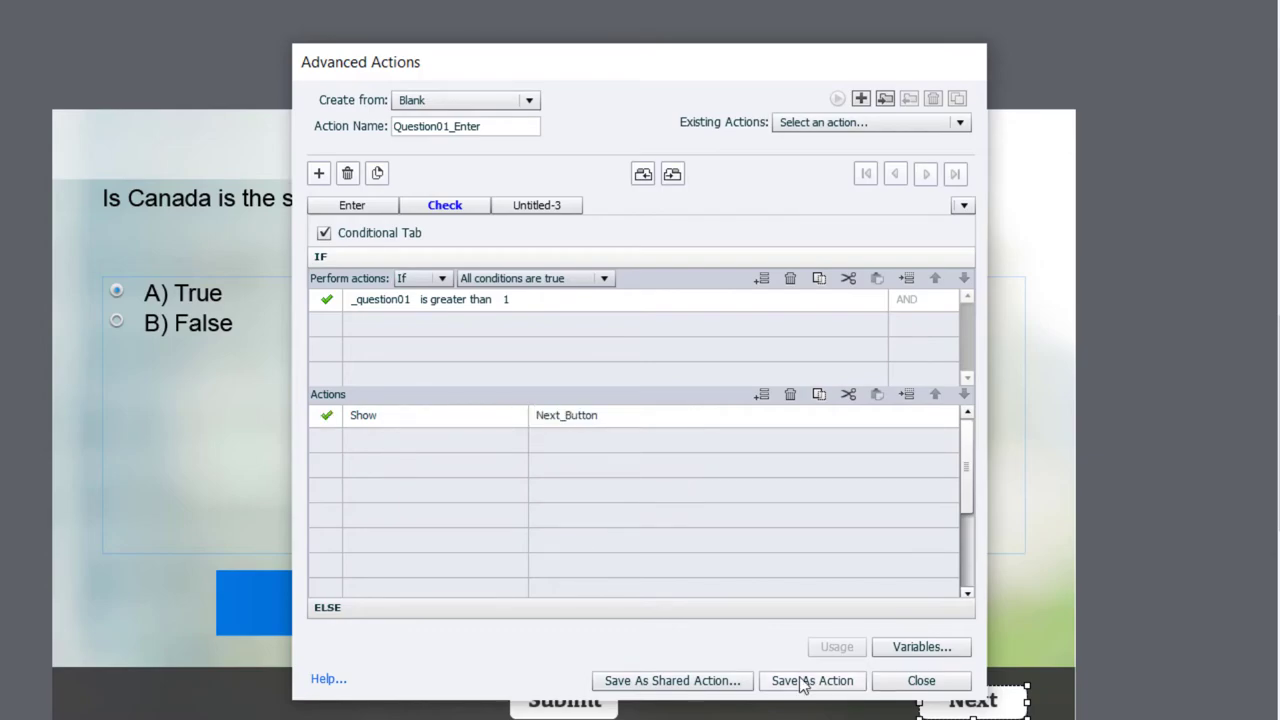
click(812, 680)
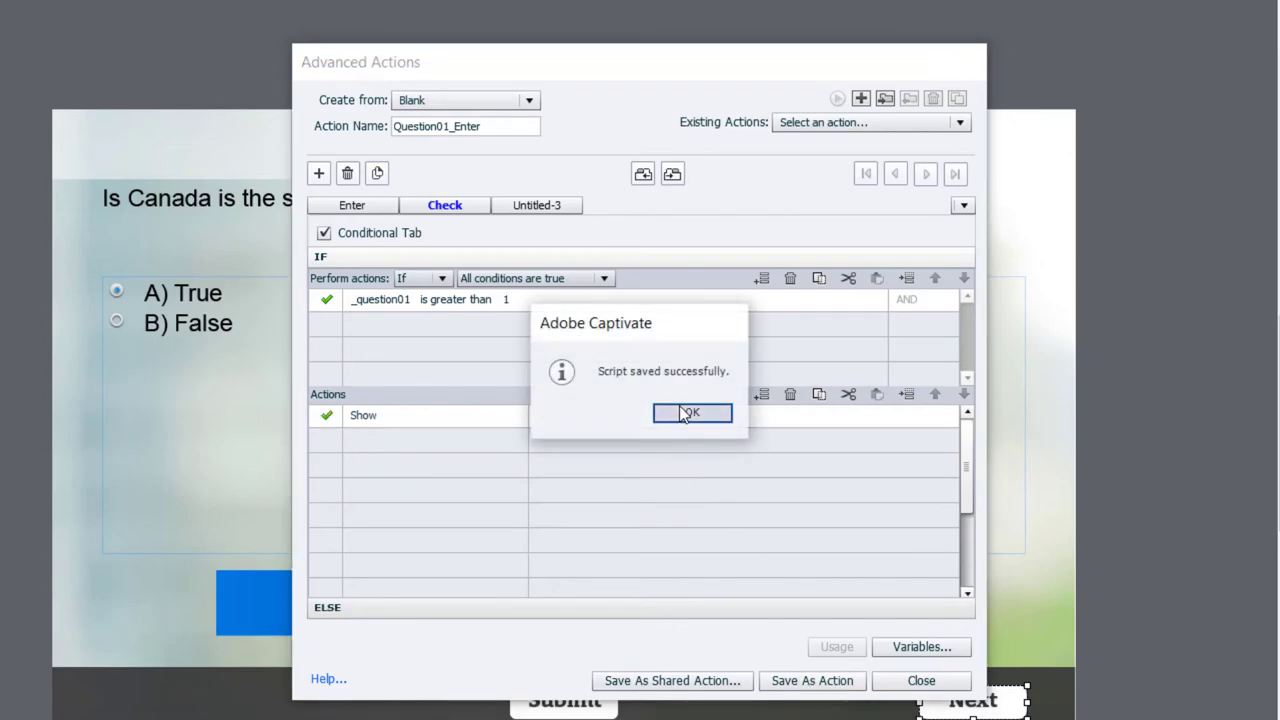
click(692, 412)
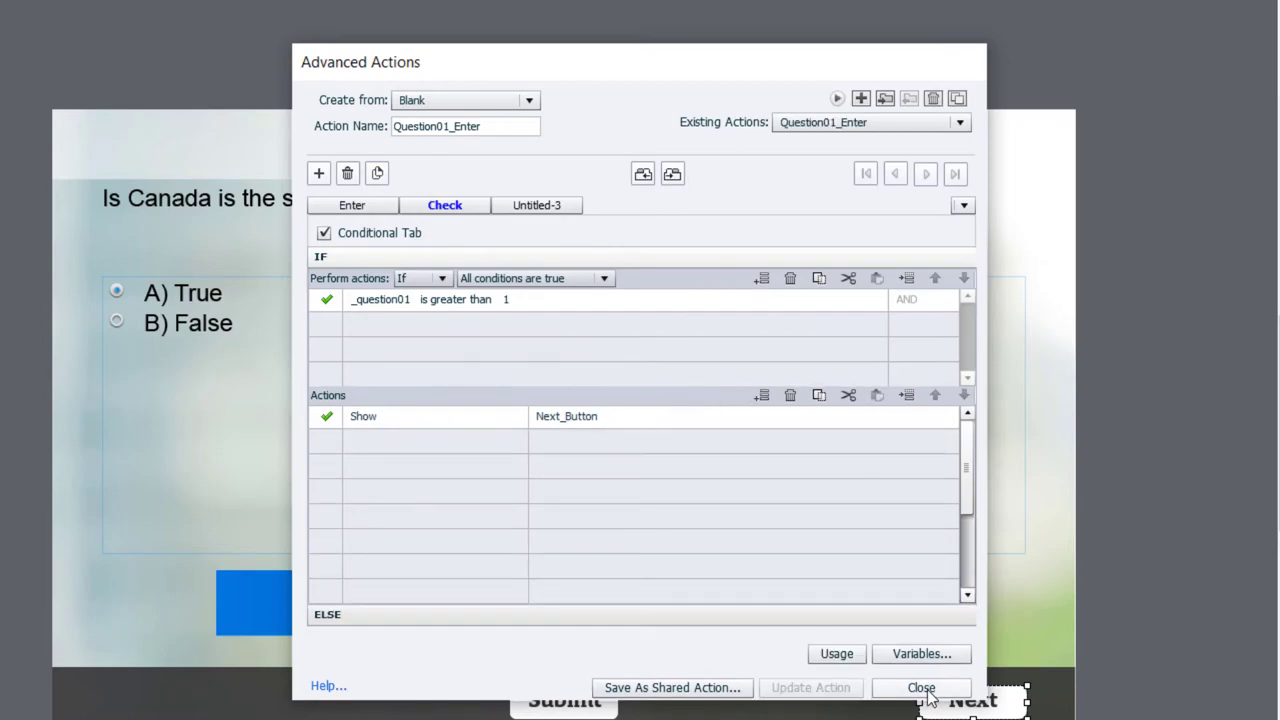
Step: Set the quiz slide's On Enter to Execute Advanced Actions with script Question01_Enter
click(920, 688)
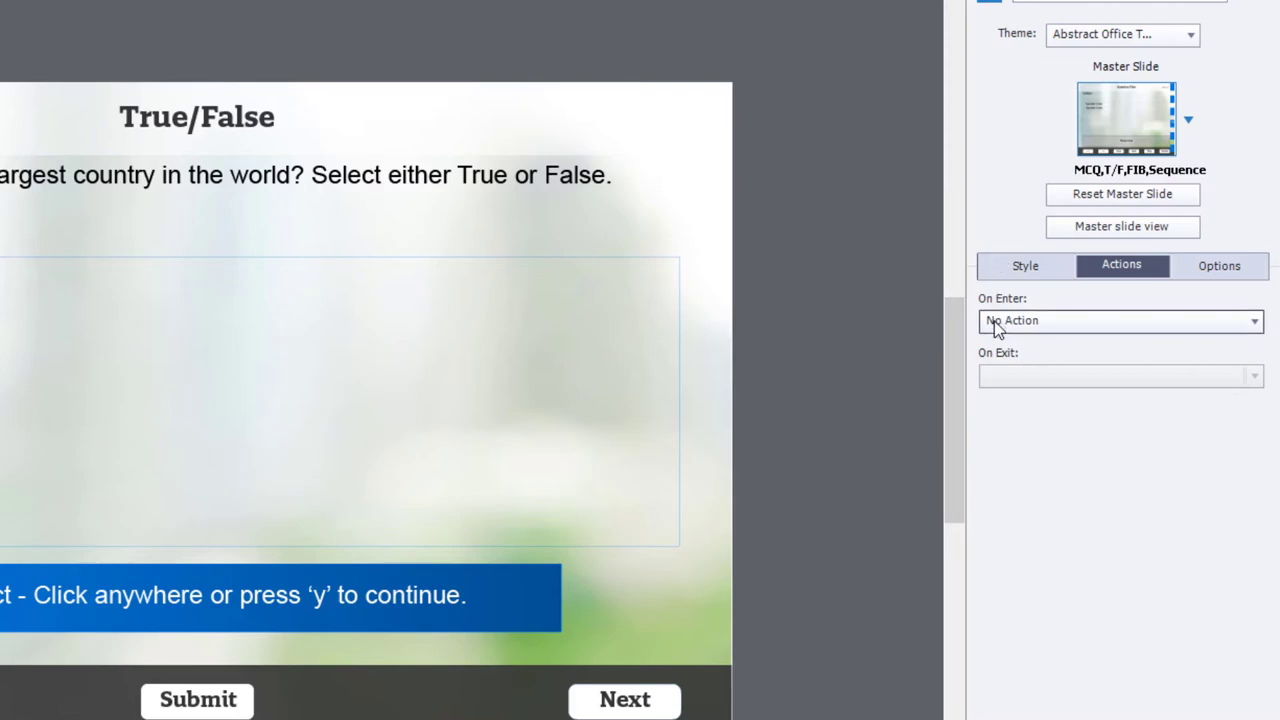
click(1120, 320)
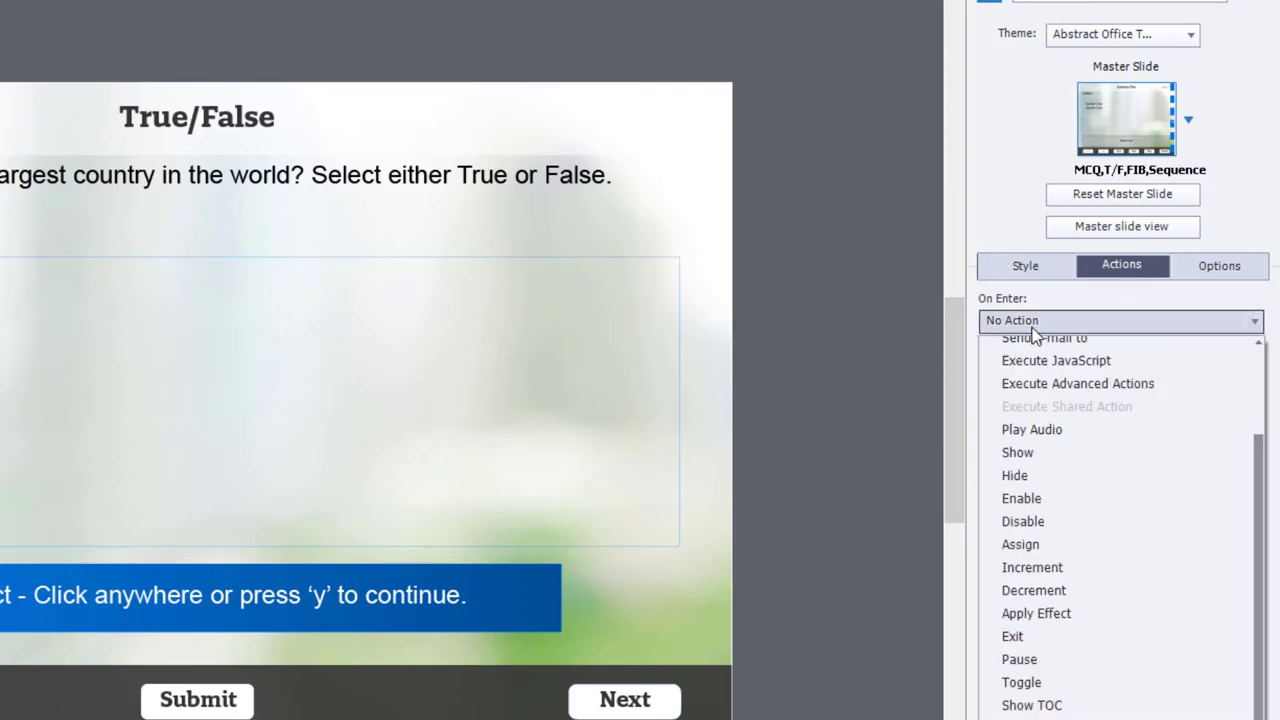
click(1078, 384)
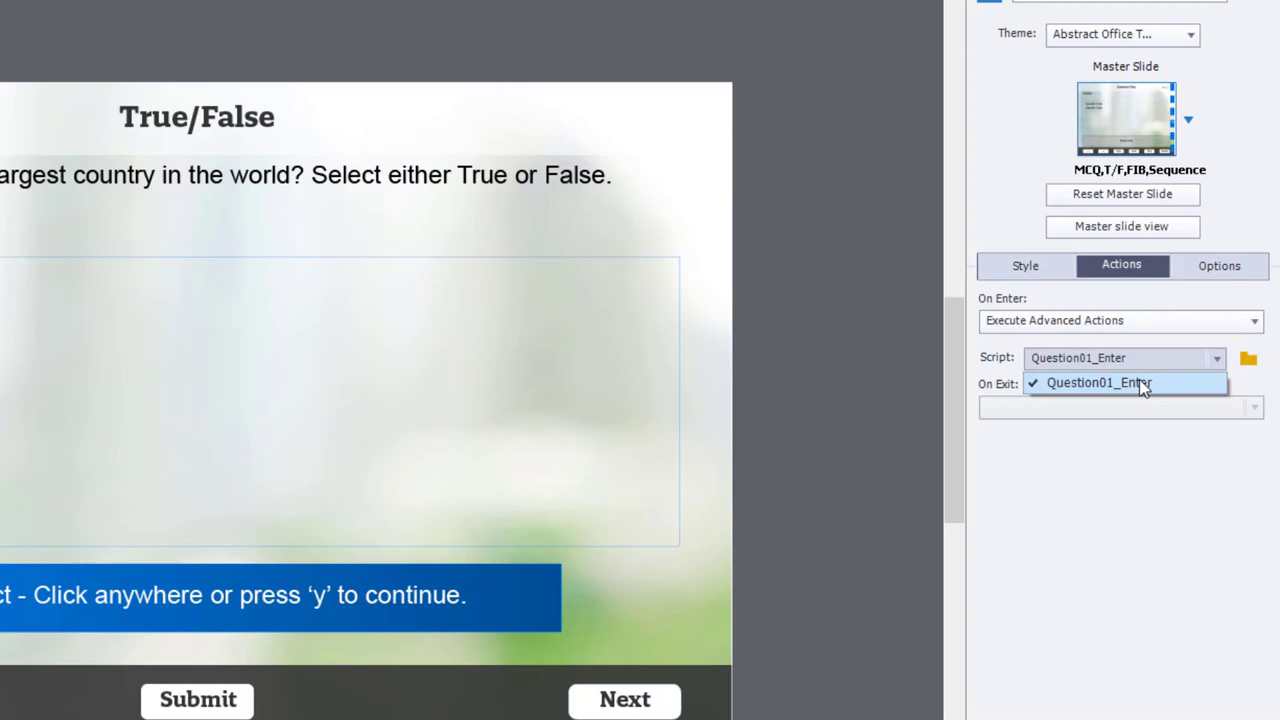
click(1098, 384)
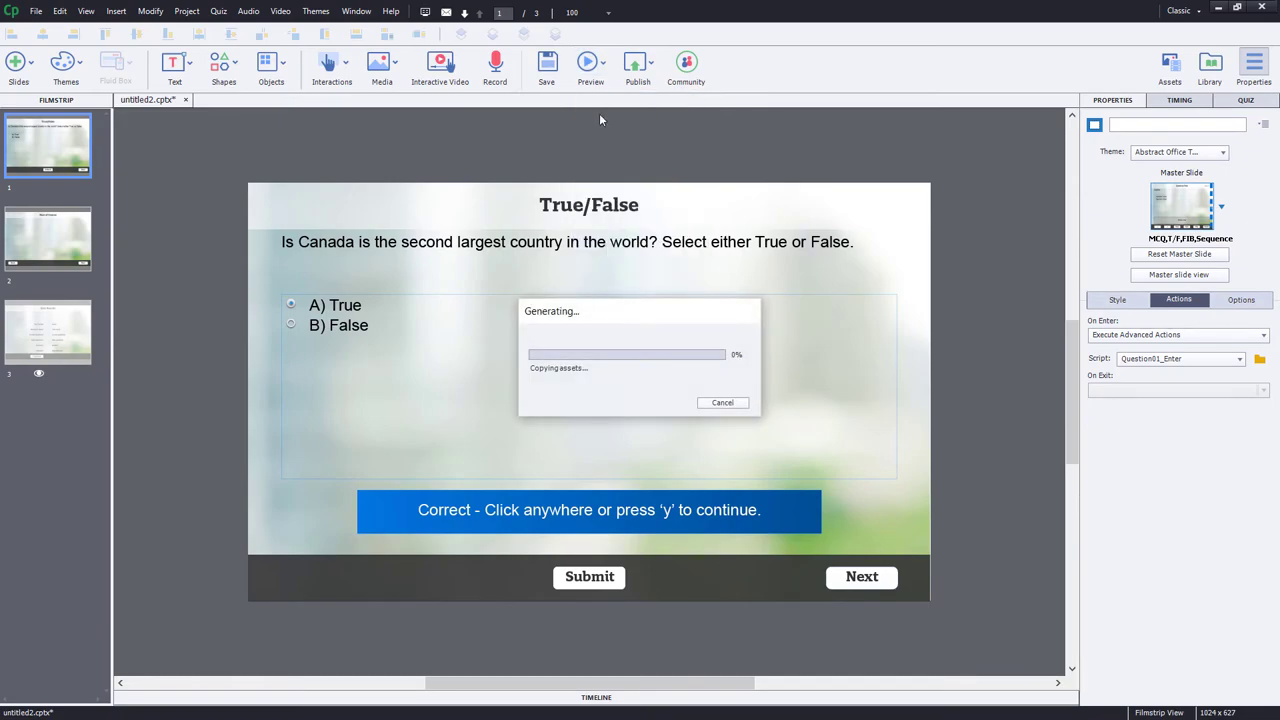
Step: Preview the project, answer B) False and submit to reach the Rest of Course slide
click(588, 62)
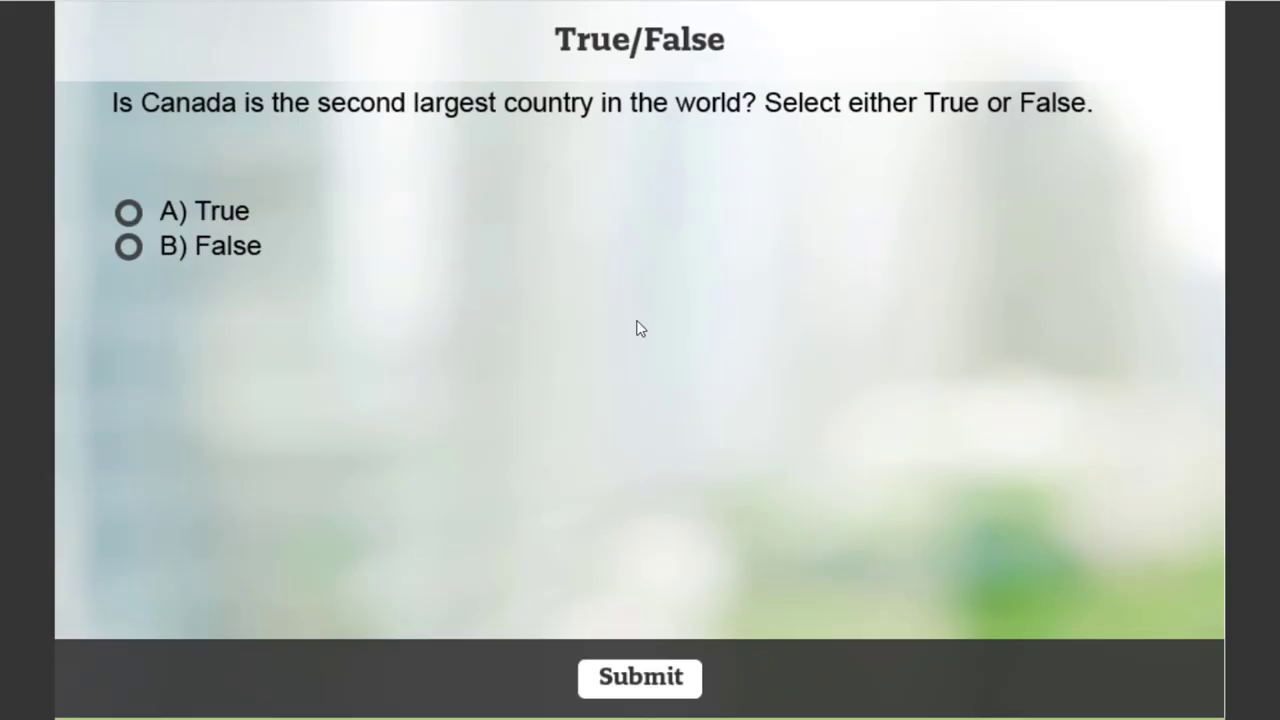
mouse_move(848, 152)
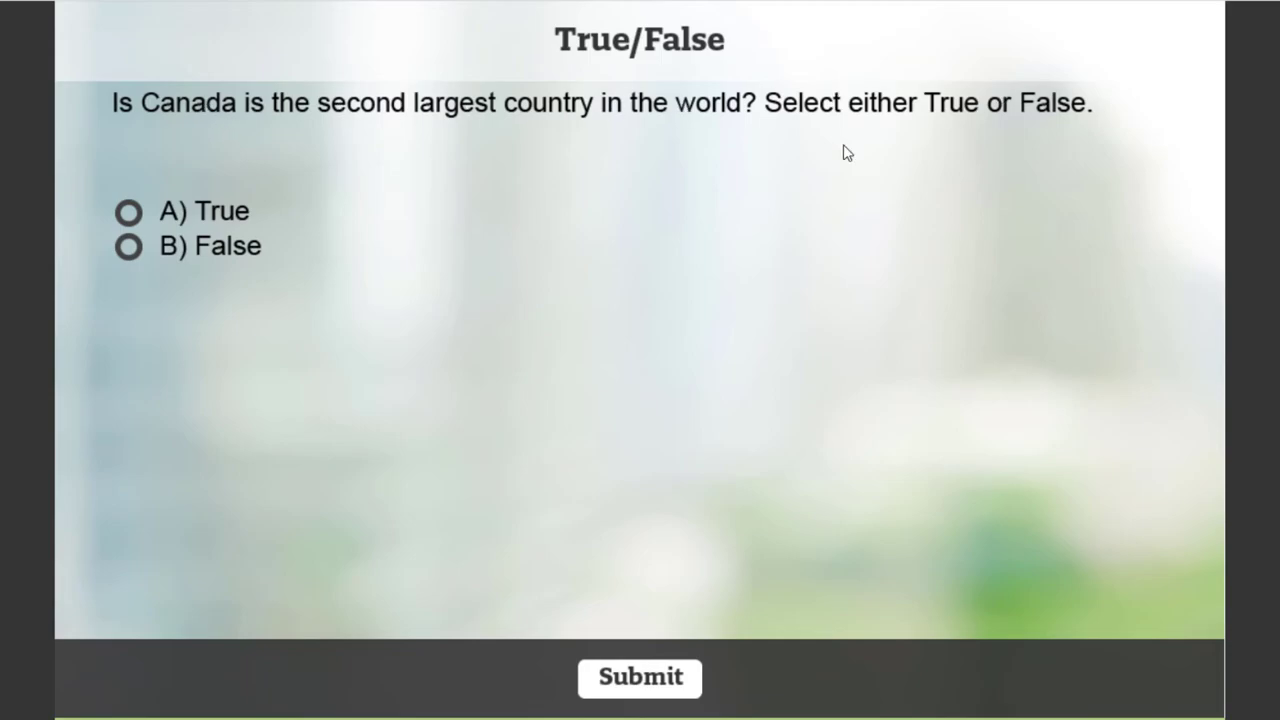
mouse_move(230, 246)
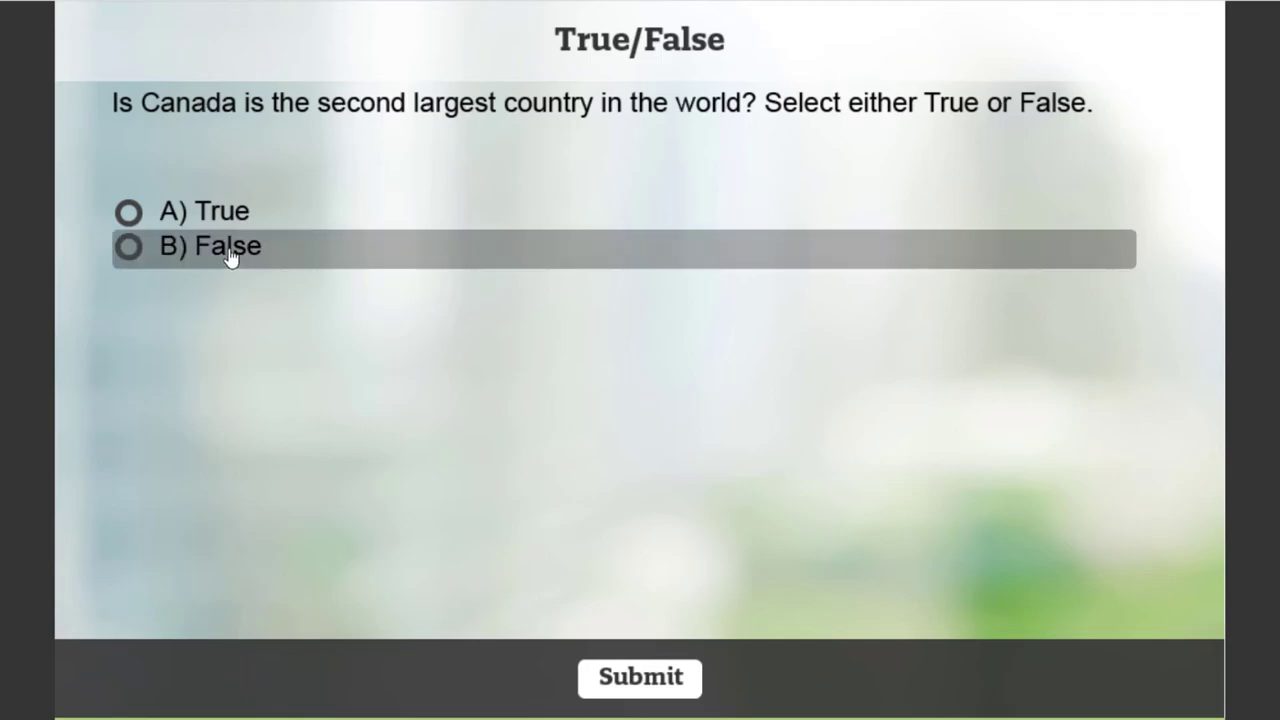
click(640, 676)
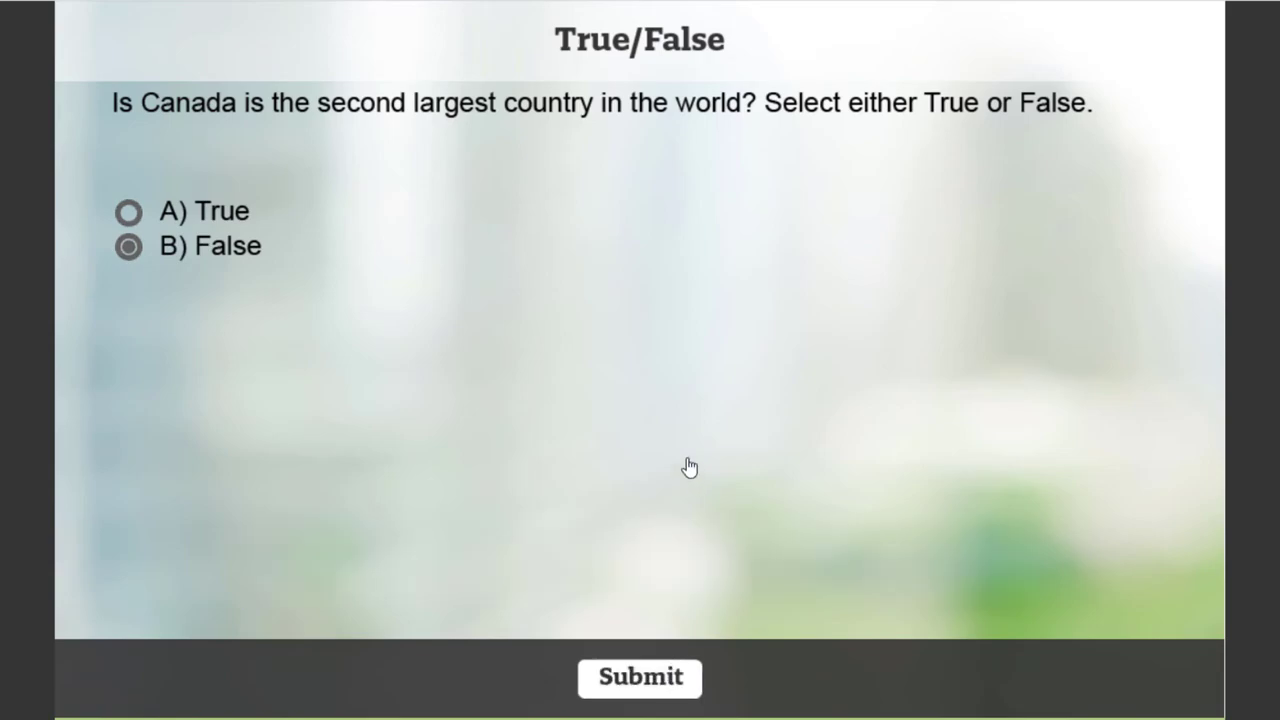
click(640, 676)
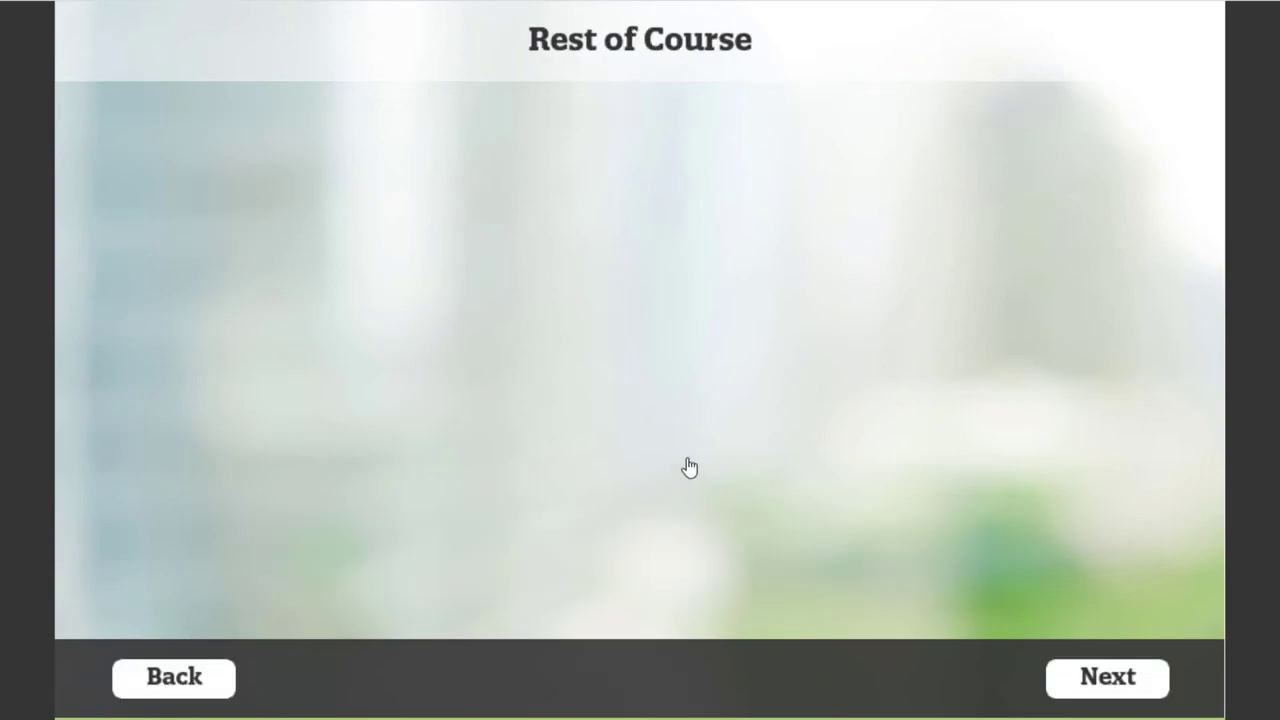
mouse_move(692, 448)
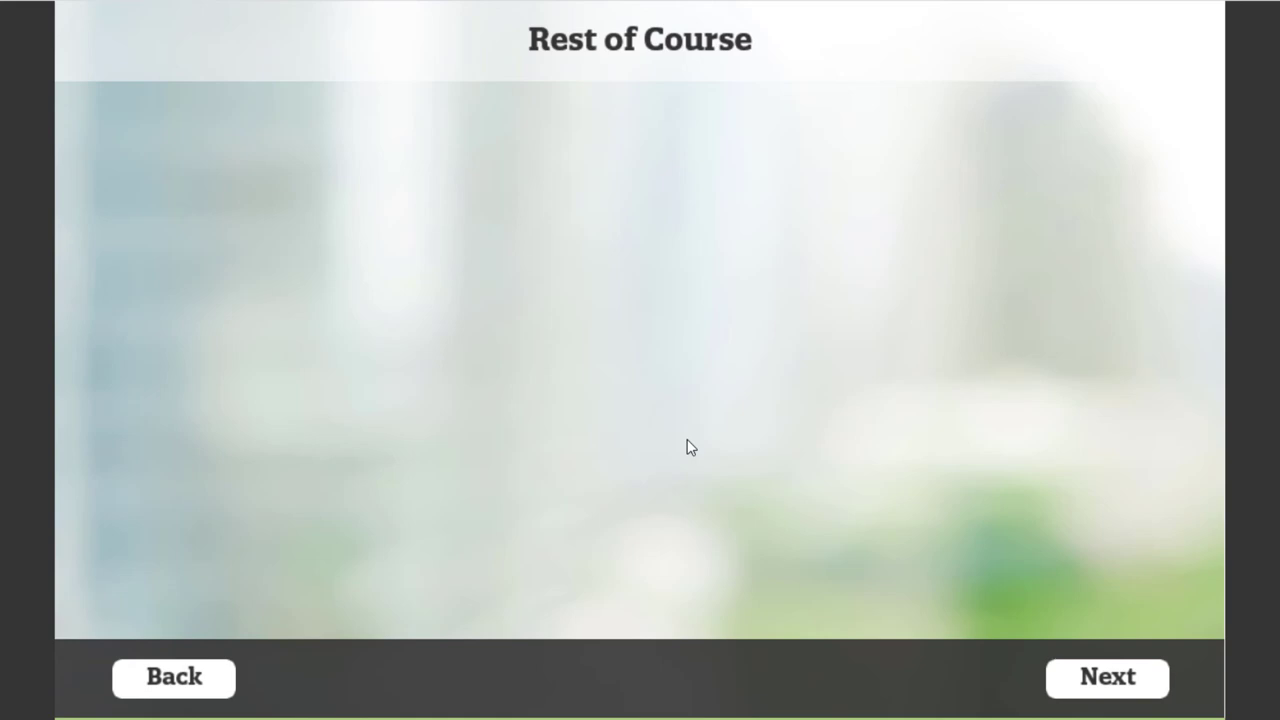
mouse_move(252, 620)
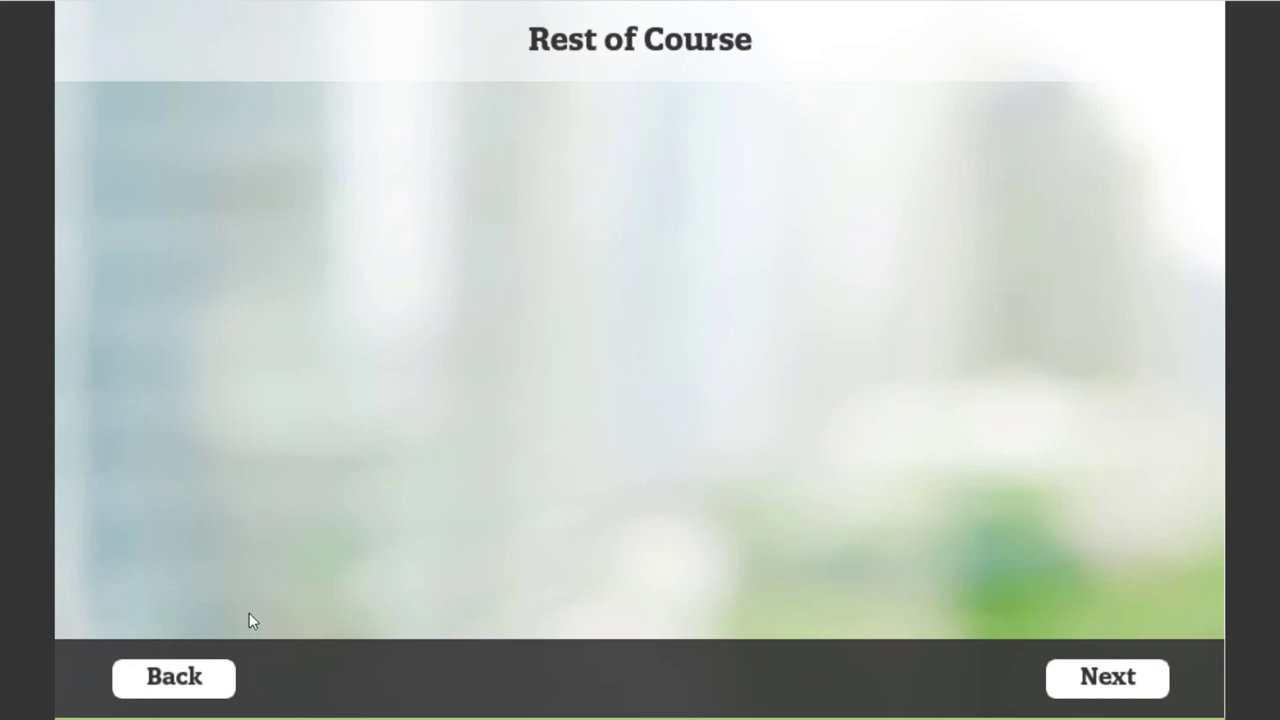
click(1106, 676)
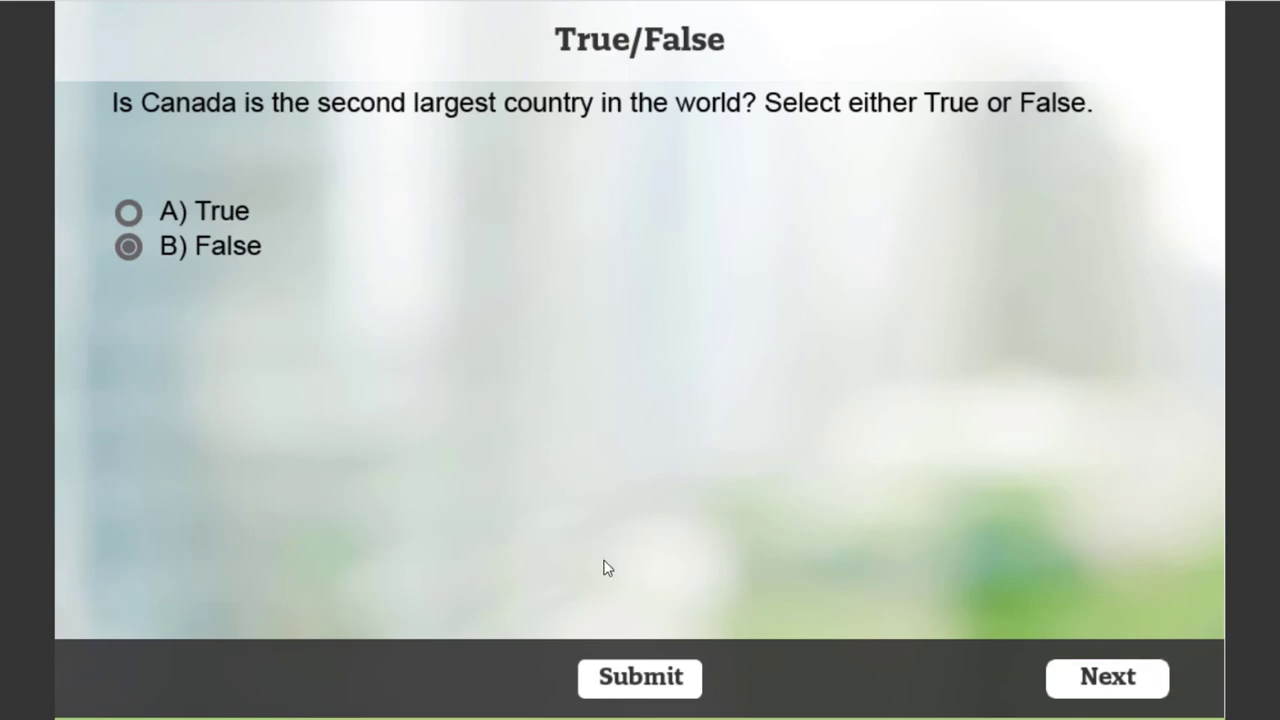
mouse_move(640, 690)
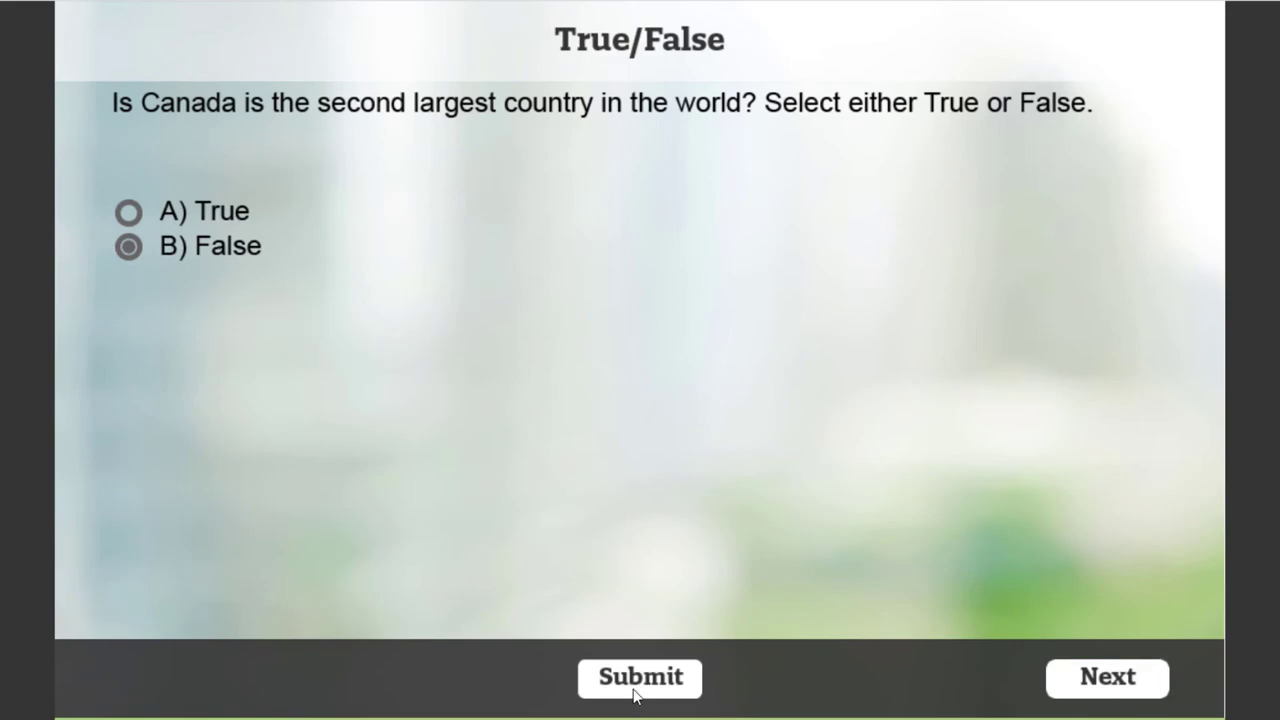
mouse_move(136, 212)
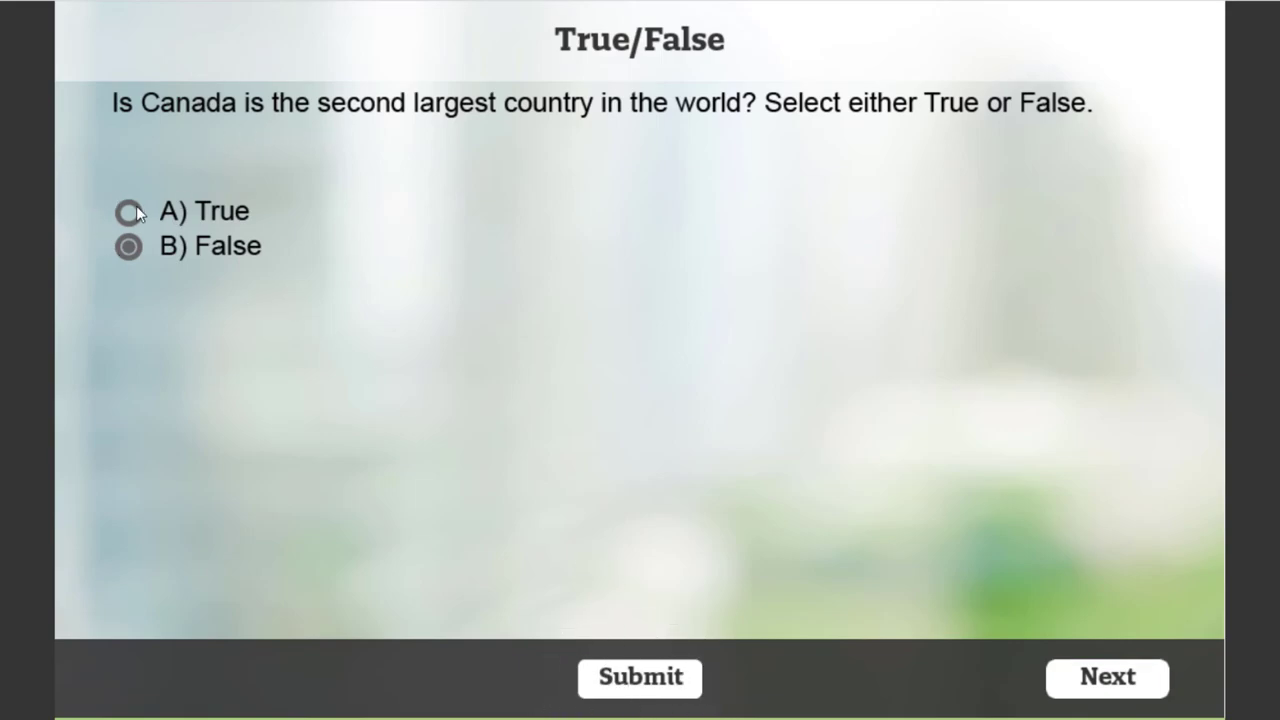
mouse_move(420, 144)
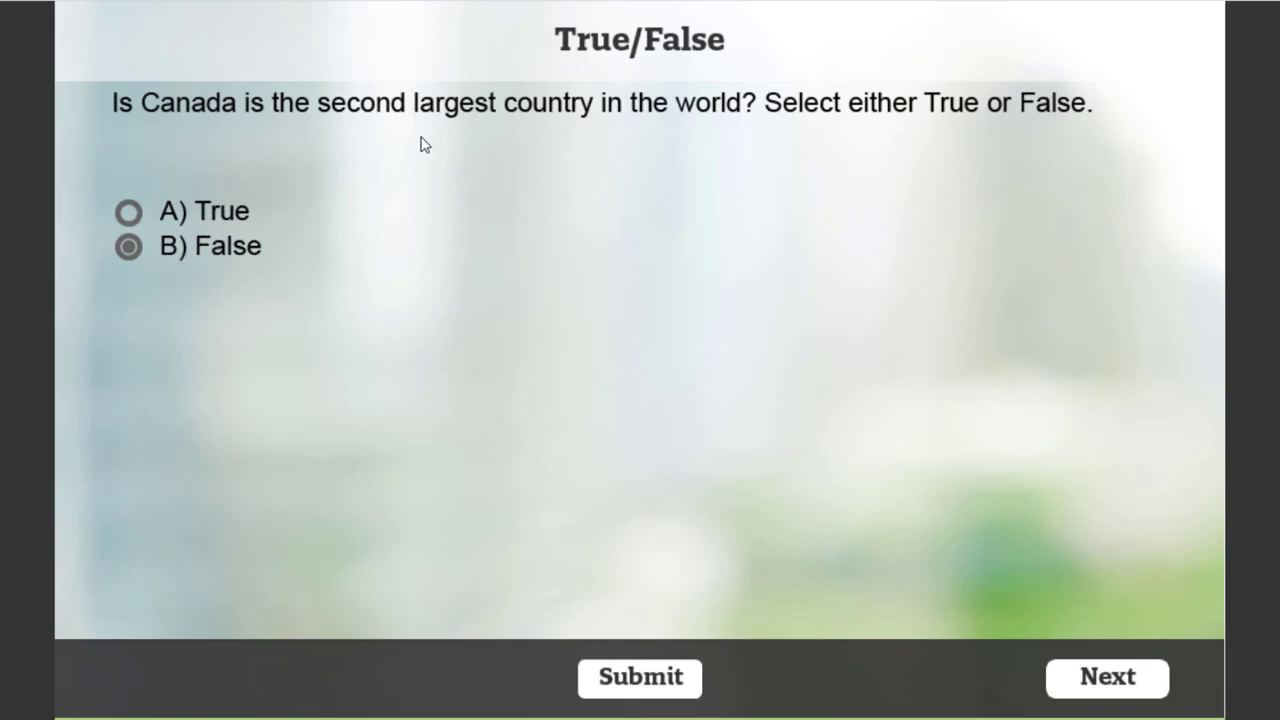
mouse_move(1124, 688)
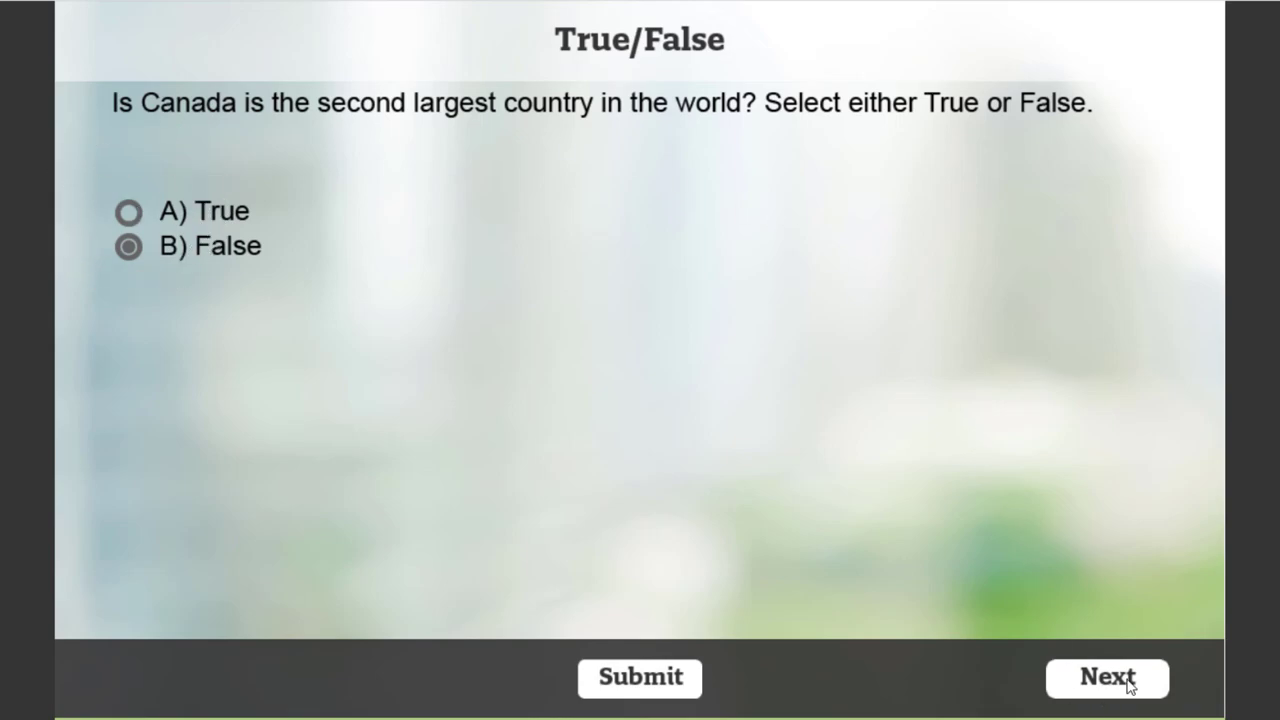
click(1108, 676)
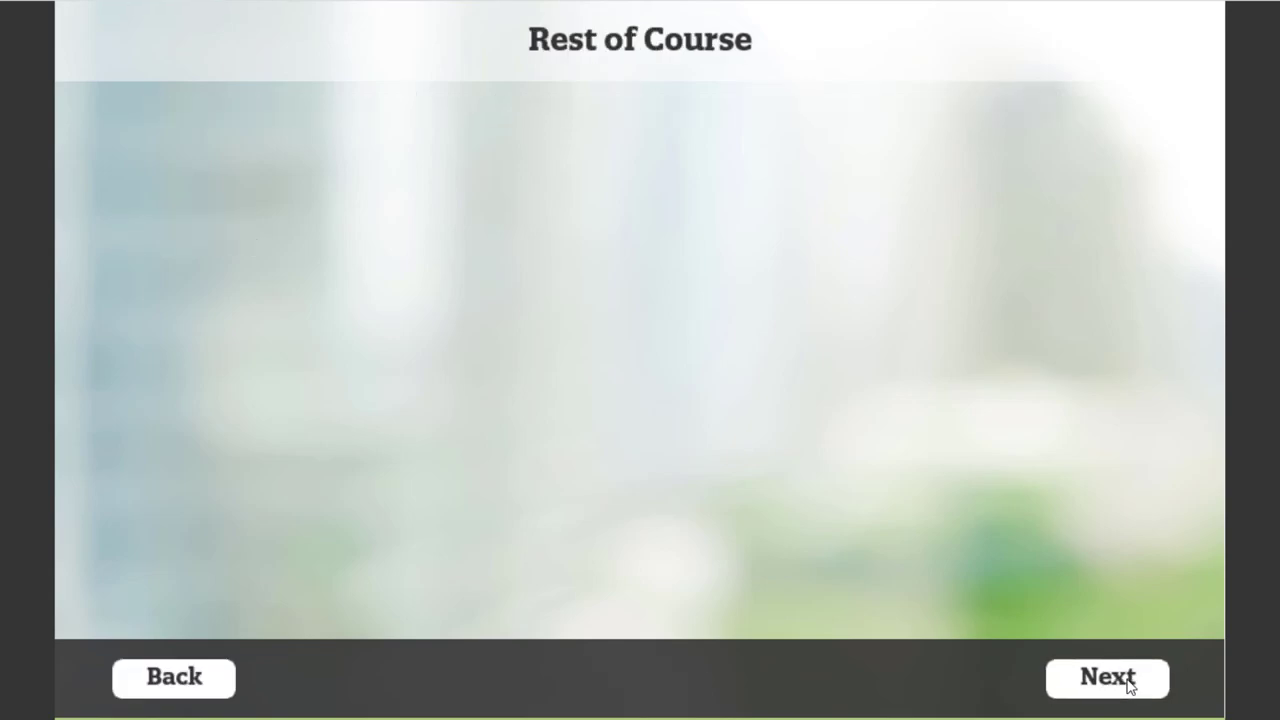